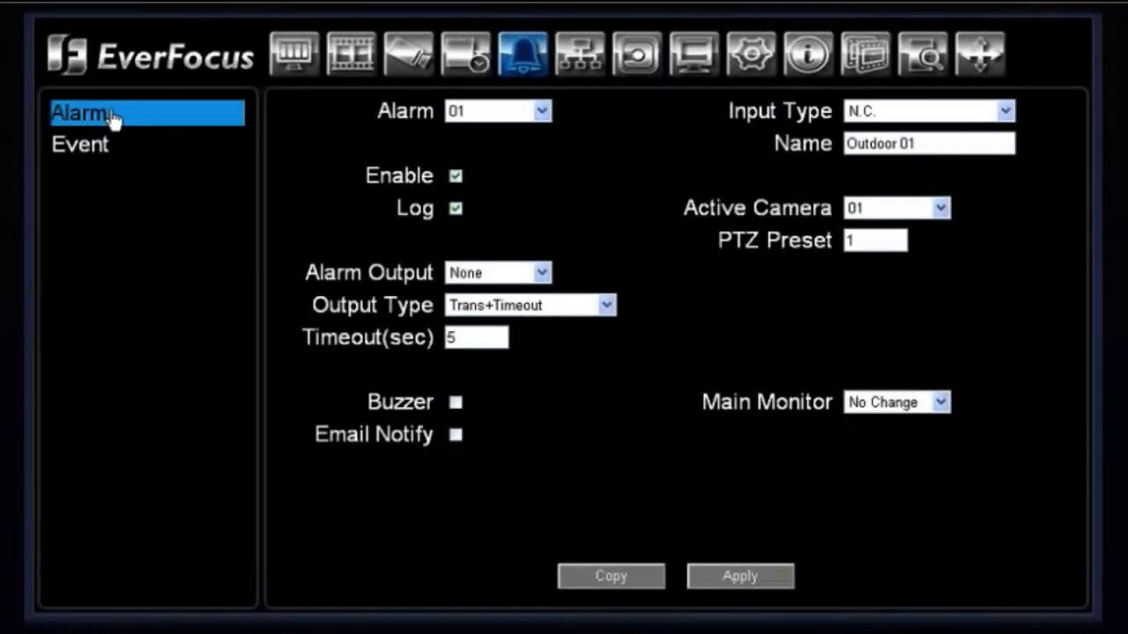
{"action": "mouse_move", "coordinate": [541, 109]}
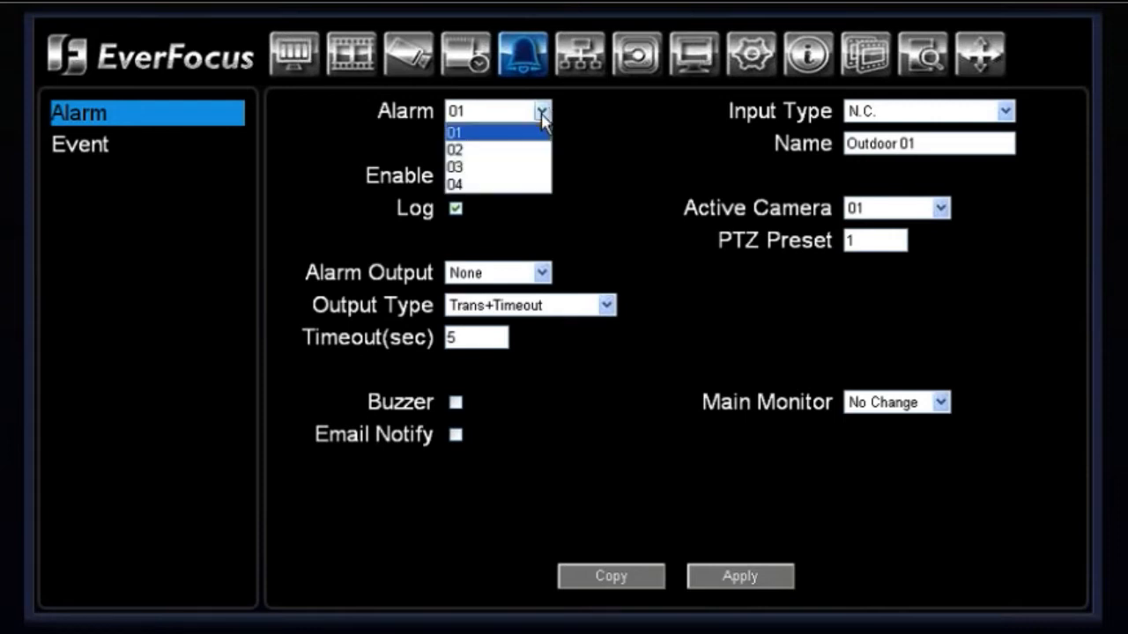
Step: Review alarm input 01: alarm enabled, timeout field, and Trans+Timeout output type kept
{"action": "left_click", "coordinate": [455, 133]}
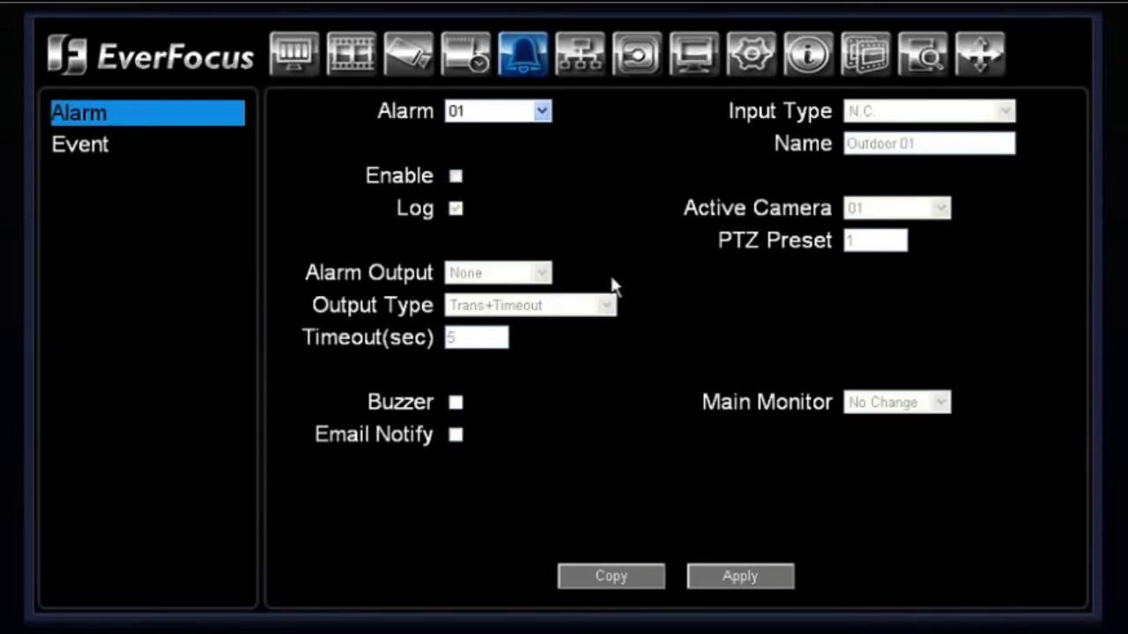
{"action": "mouse_move", "coordinate": [723, 373]}
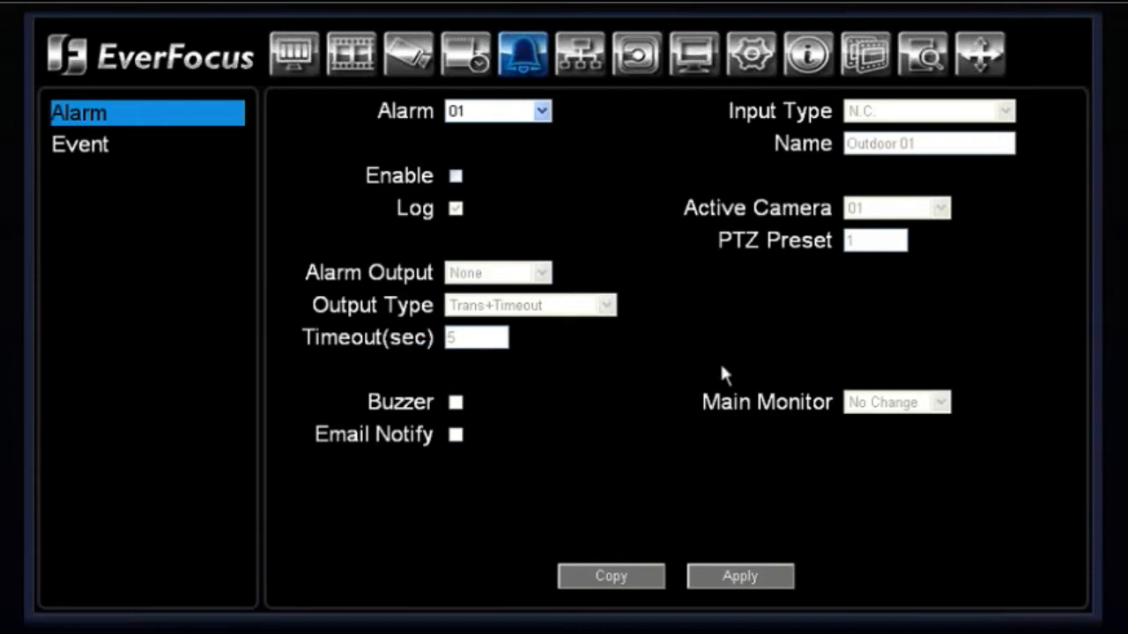
{"action": "mouse_move", "coordinate": [468, 185]}
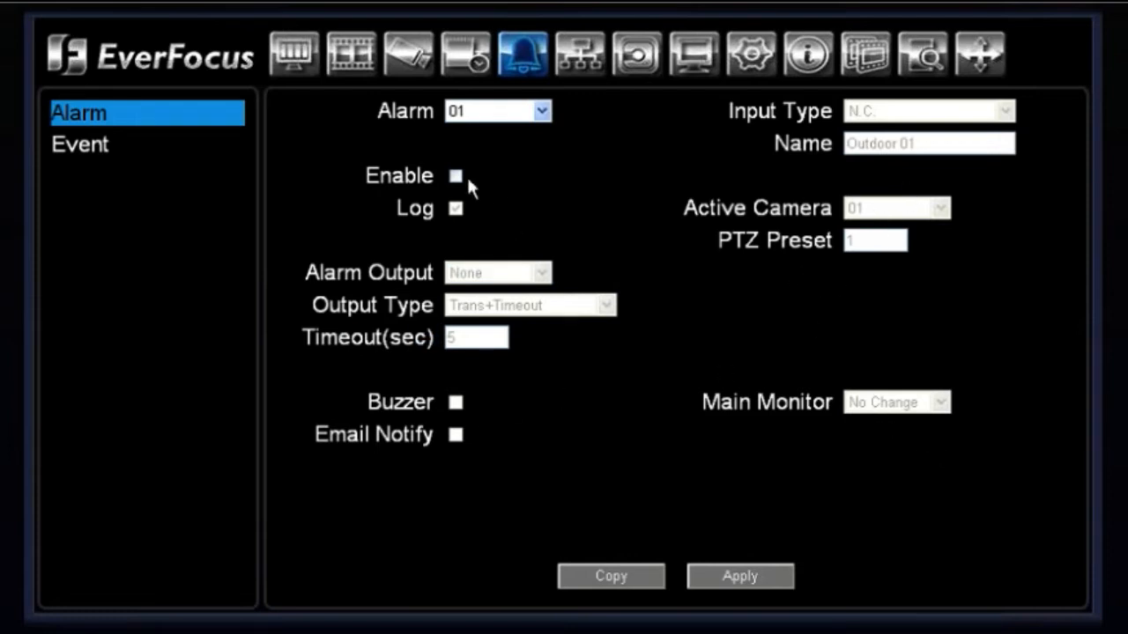
{"action": "left_click", "coordinate": [455, 176]}
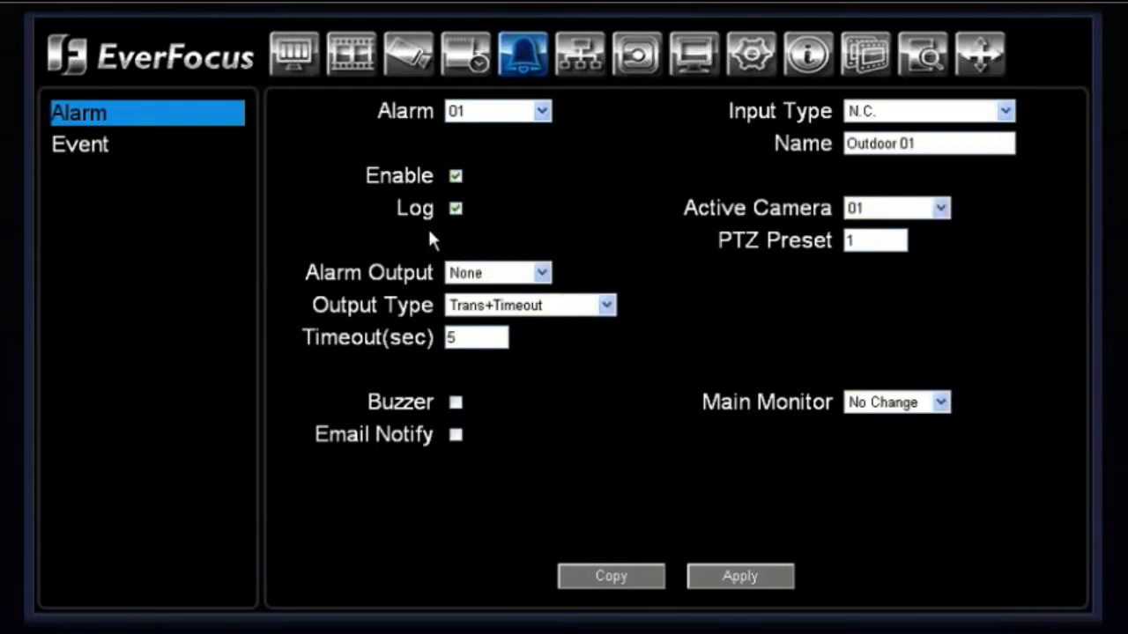
{"action": "mouse_move", "coordinate": [472, 208]}
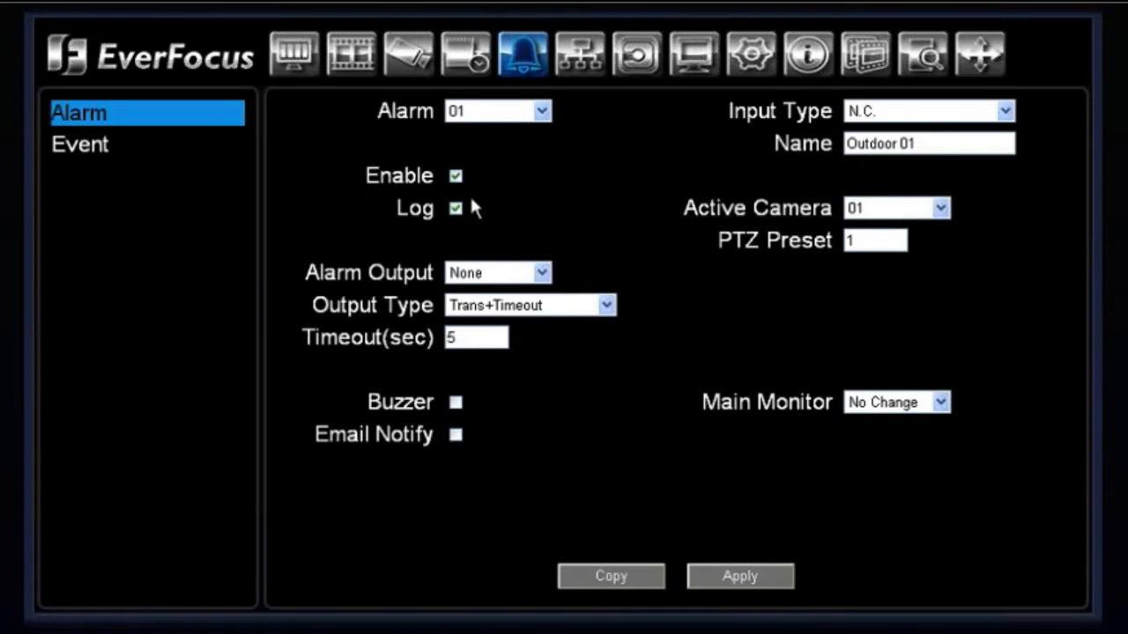
{"action": "mouse_move", "coordinate": [465, 274]}
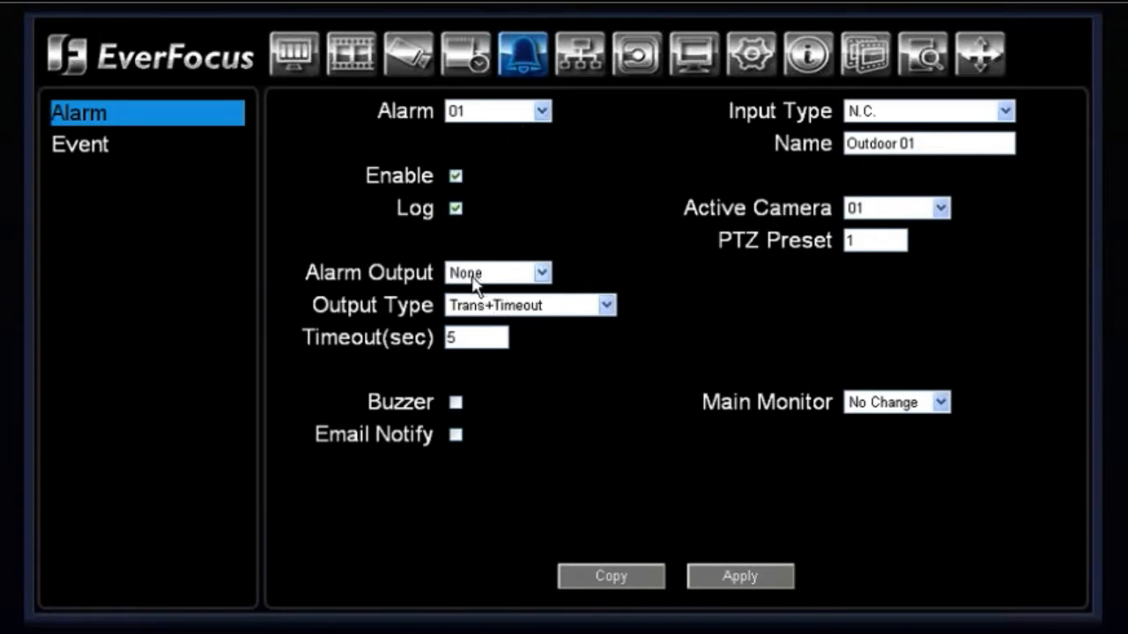
{"action": "left_click", "coordinate": [476, 336]}
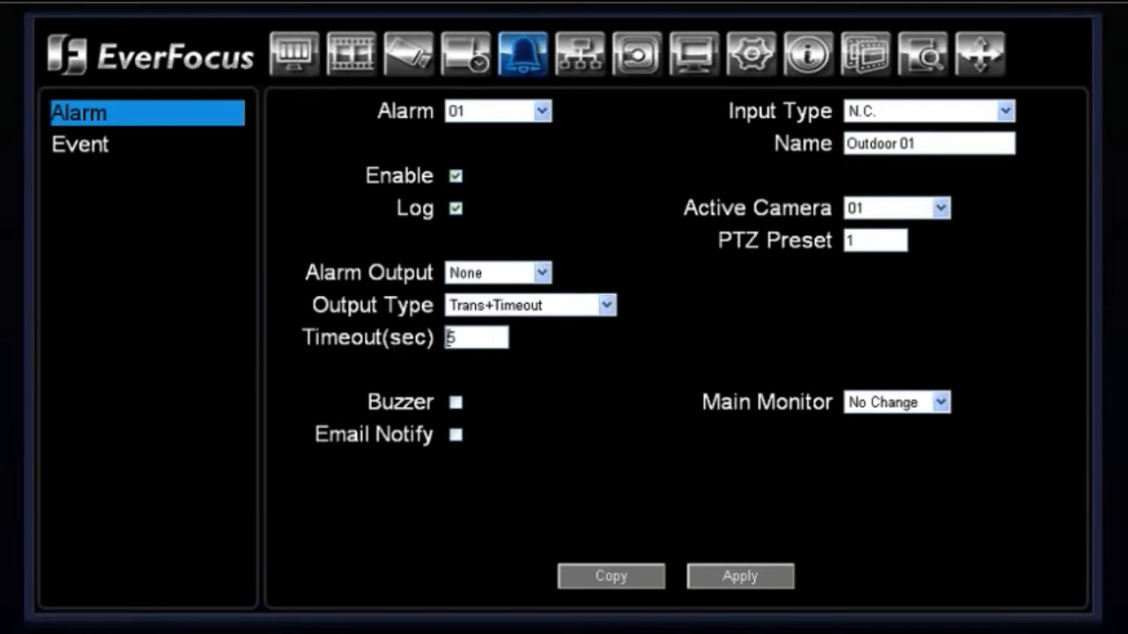
{"action": "left_click", "coordinate": [606, 304]}
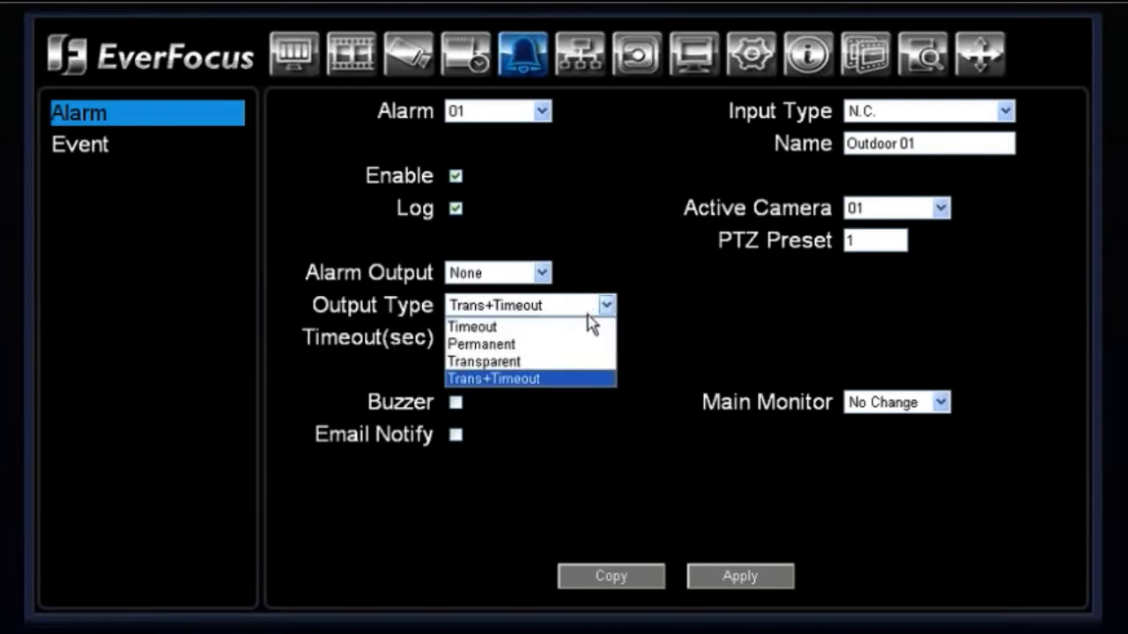
{"action": "mouse_move", "coordinate": [584, 361]}
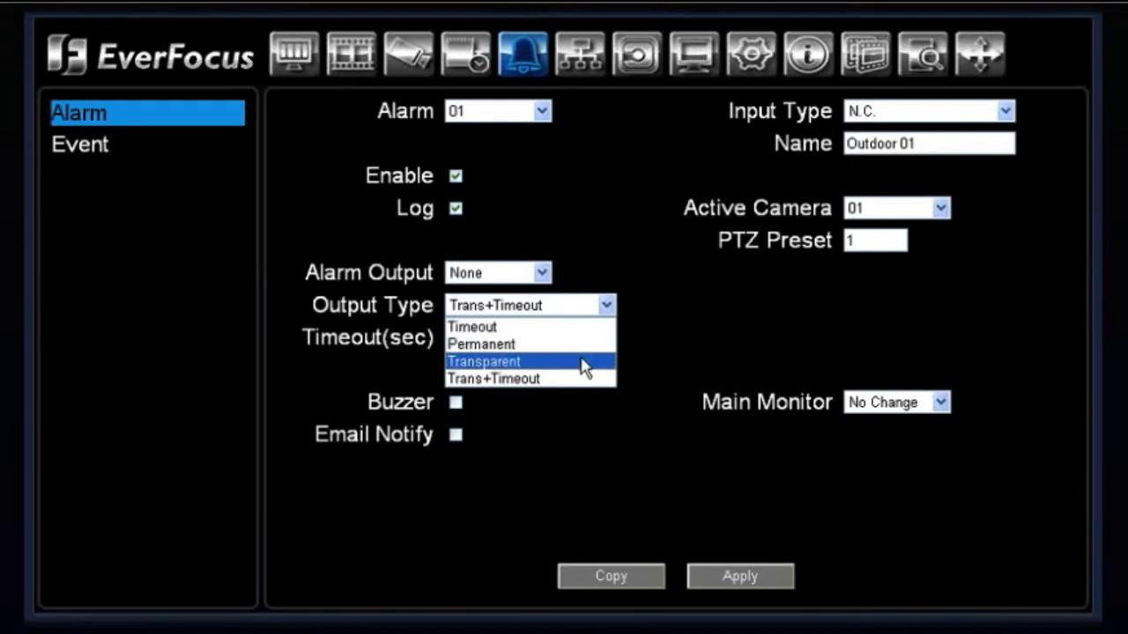
{"action": "mouse_move", "coordinate": [555, 379]}
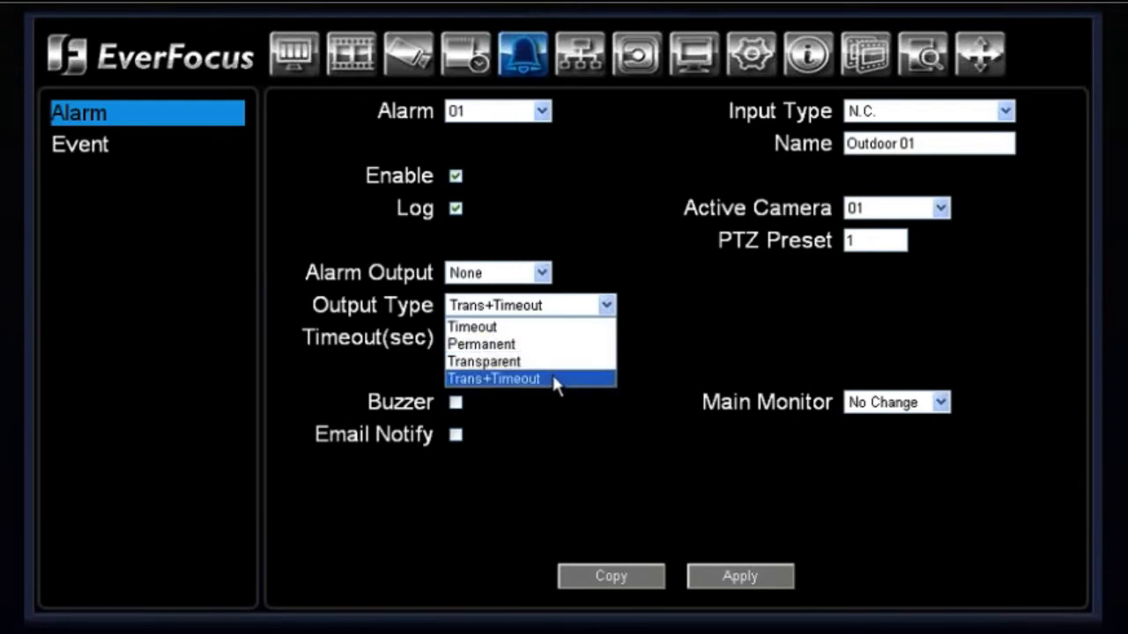
{"action": "left_click", "coordinate": [494, 379]}
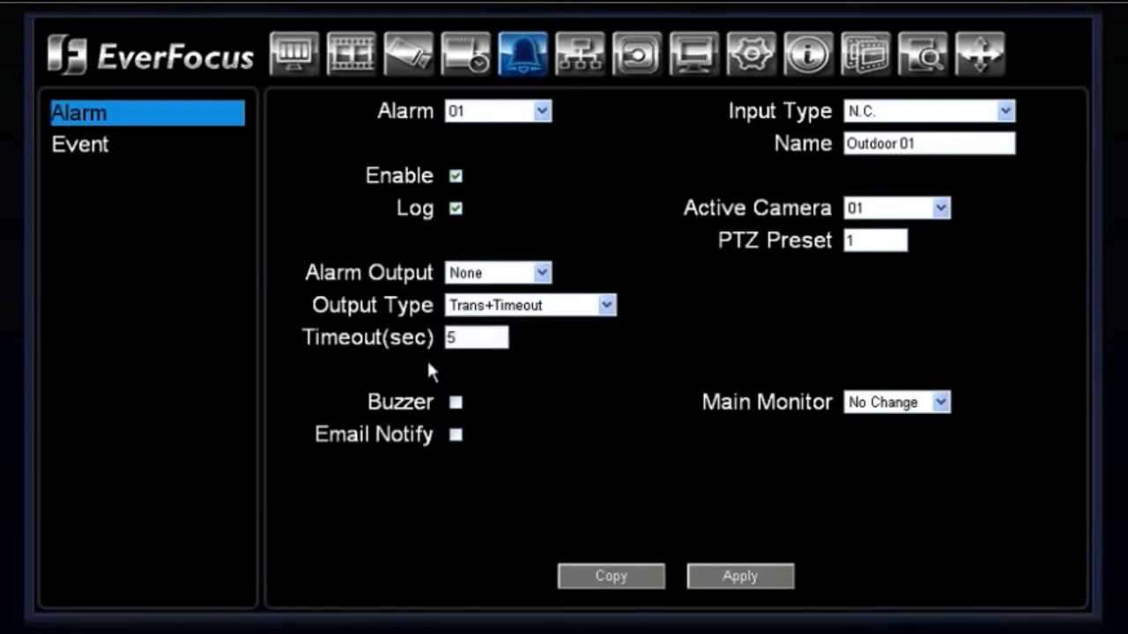
{"action": "mouse_move", "coordinate": [438, 374]}
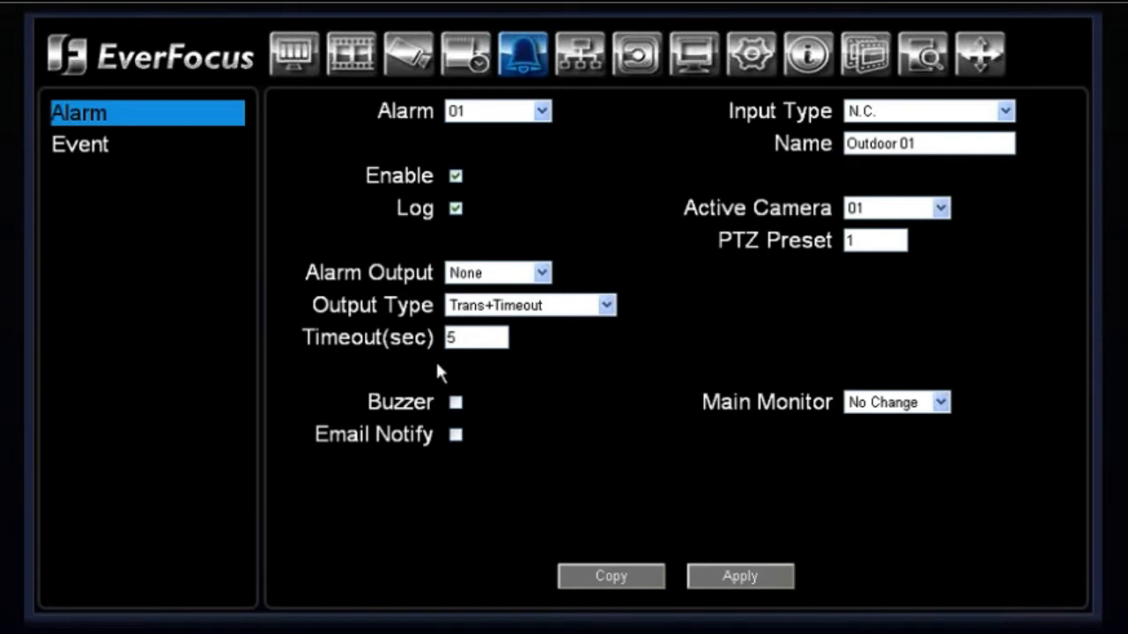
{"action": "mouse_move", "coordinate": [388, 389]}
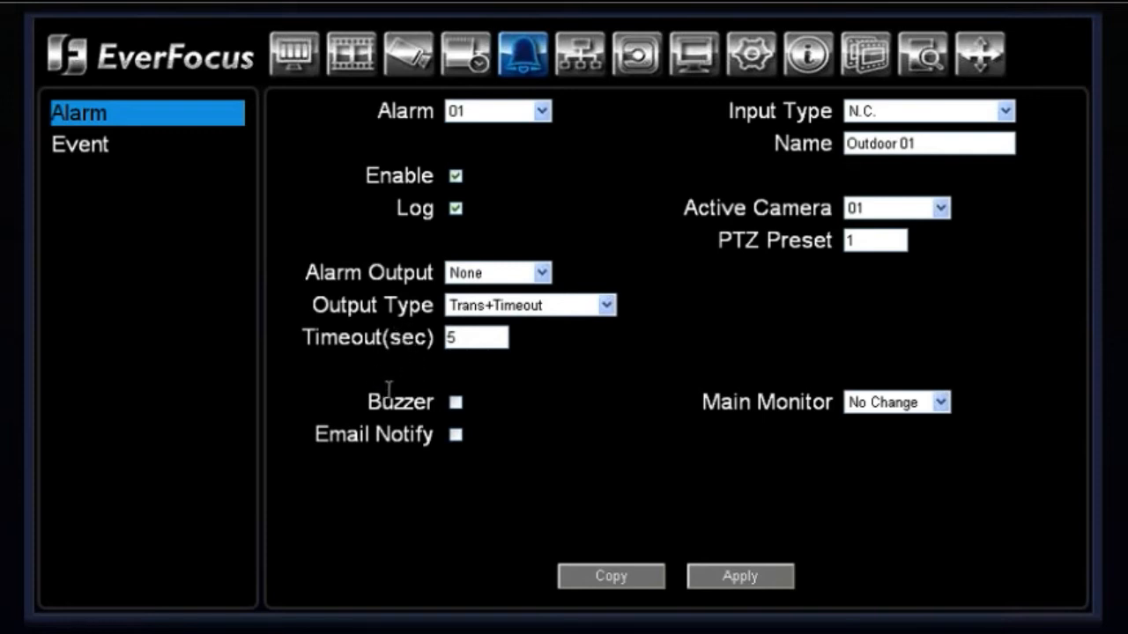
{"action": "mouse_move", "coordinate": [365, 421]}
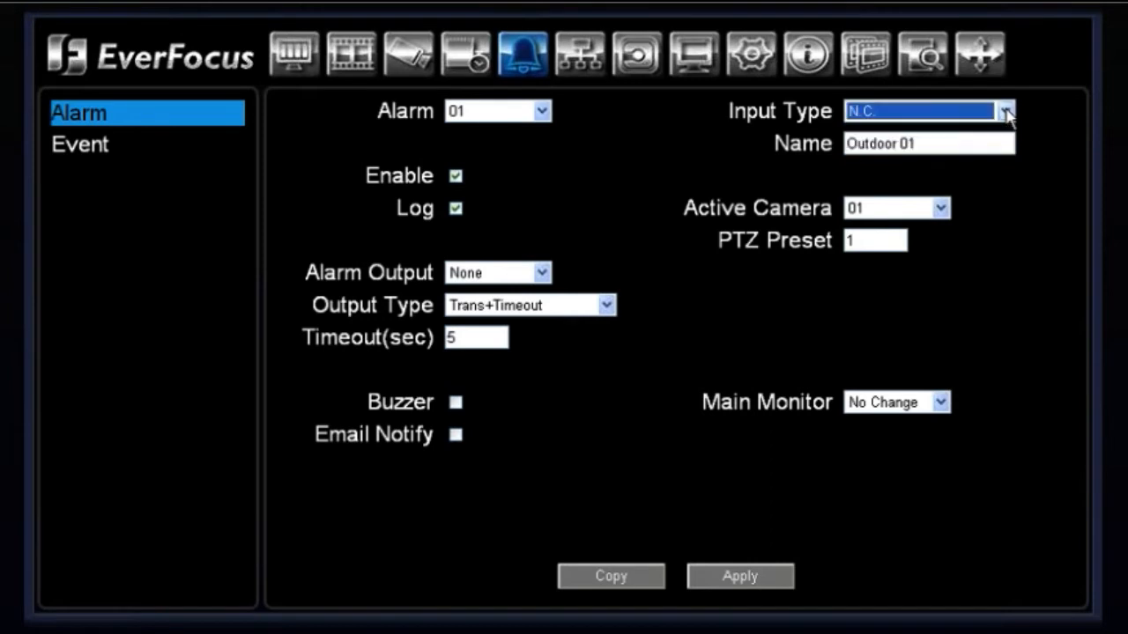
{"action": "mouse_move", "coordinate": [796, 132]}
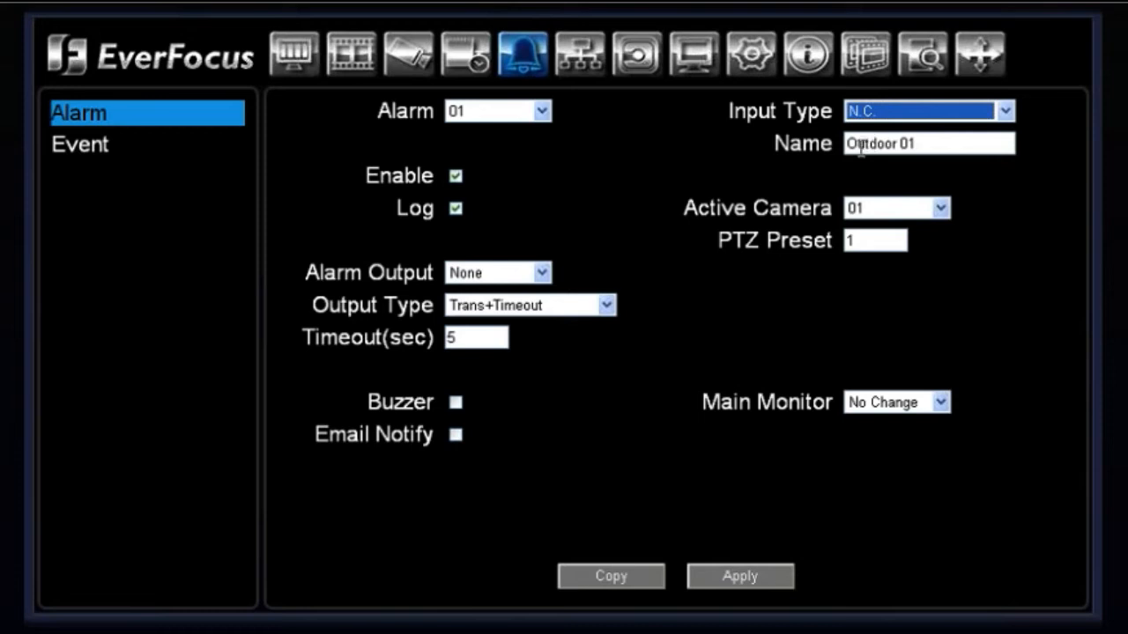
Step: Keep camera 01 linked to the alarm and check the main monitor reaction choices
{"action": "left_click", "coordinate": [940, 208]}
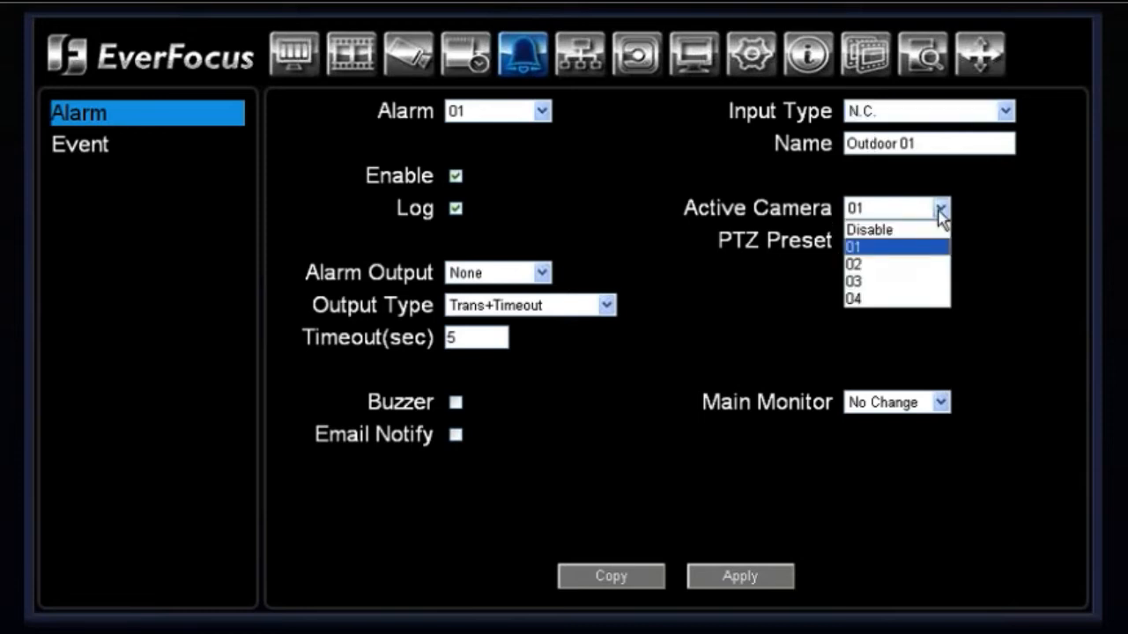
{"action": "mouse_move", "coordinate": [920, 262]}
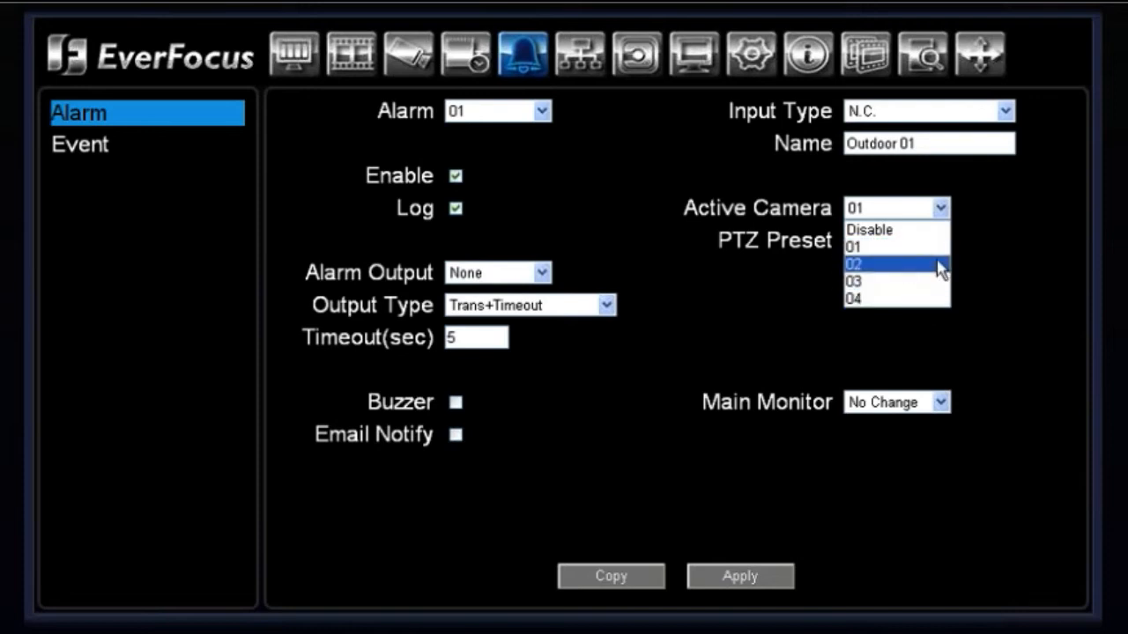
{"action": "left_click", "coordinate": [878, 247]}
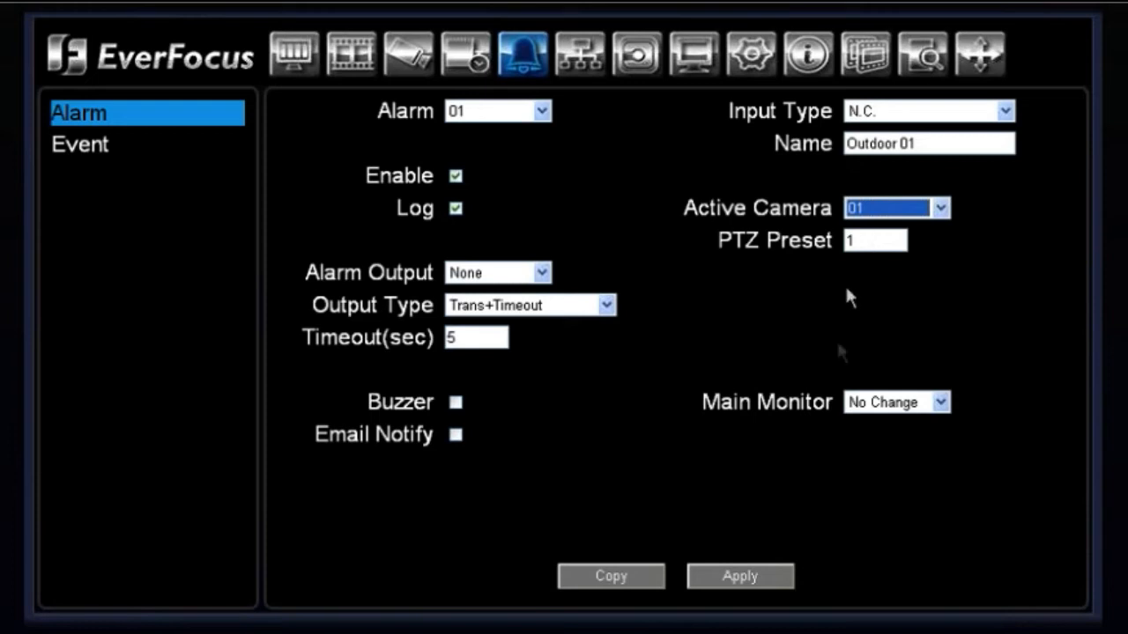
{"action": "left_click", "coordinate": [941, 402]}
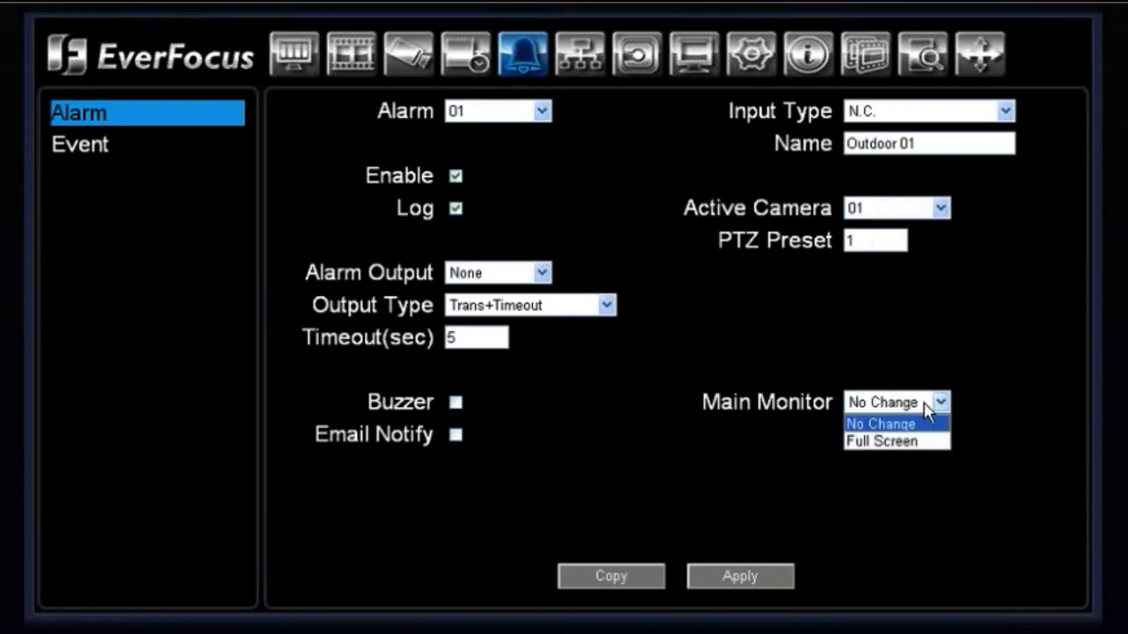
{"action": "mouse_move", "coordinate": [931, 404]}
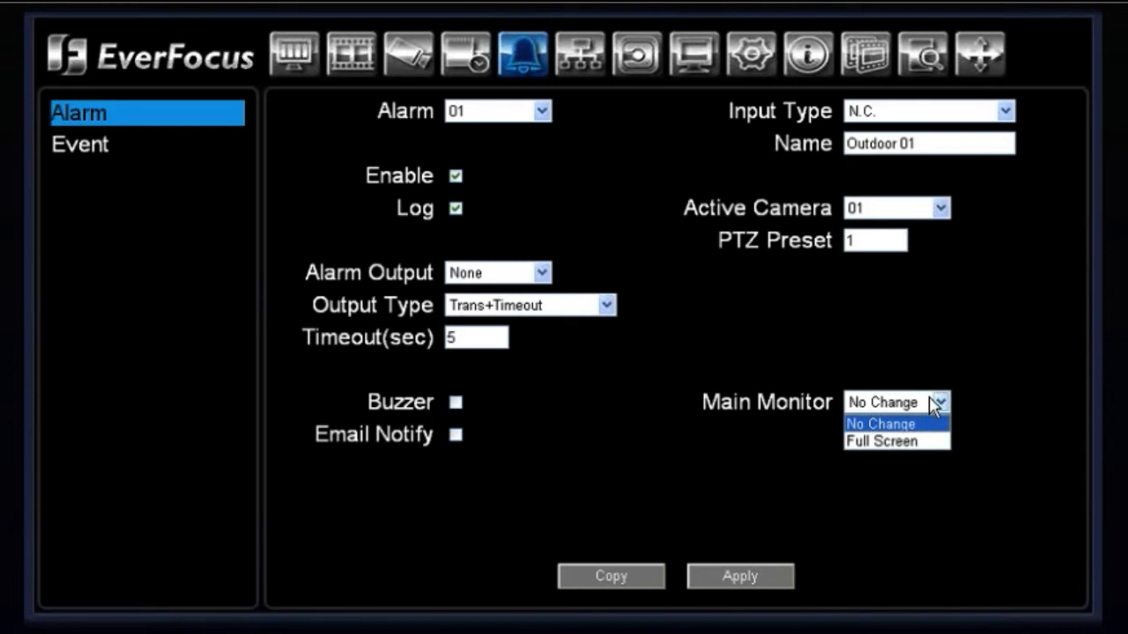
{"action": "mouse_move", "coordinate": [890, 441]}
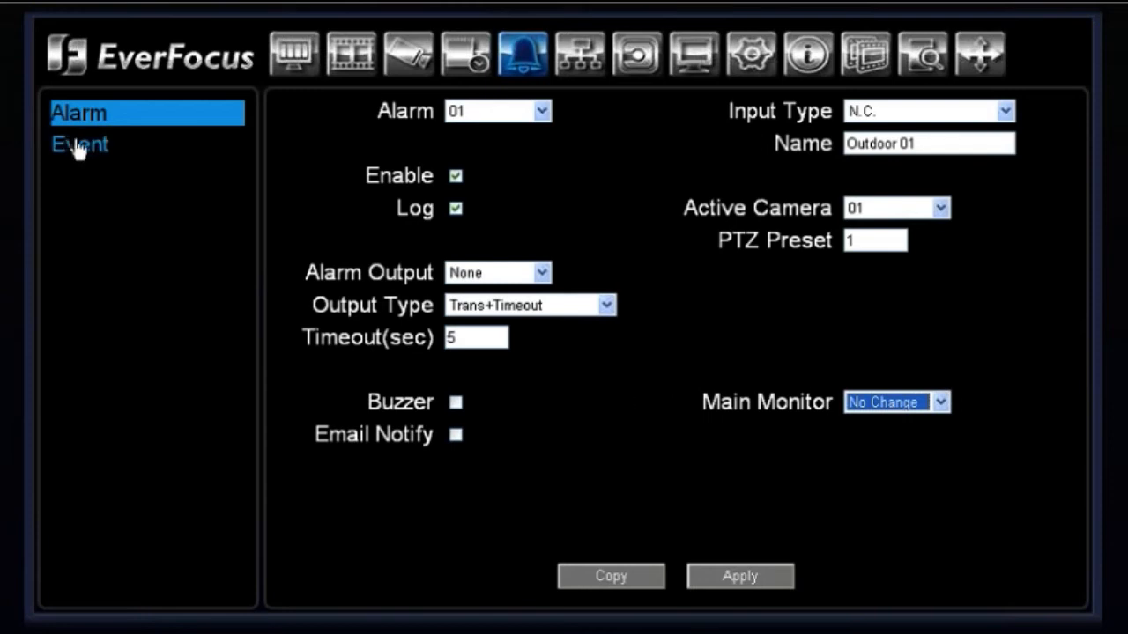
Step: Show the Event page's event list, keeping Fan Failure selected with no alarm output
{"action": "left_click", "coordinate": [81, 145]}
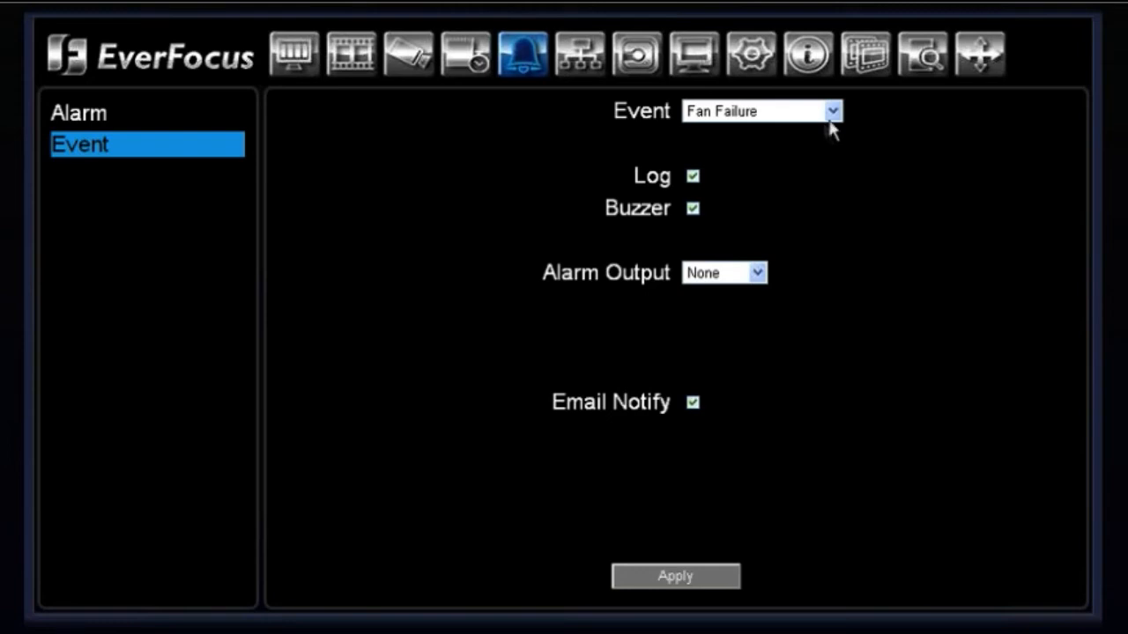
{"action": "left_click", "coordinate": [832, 109]}
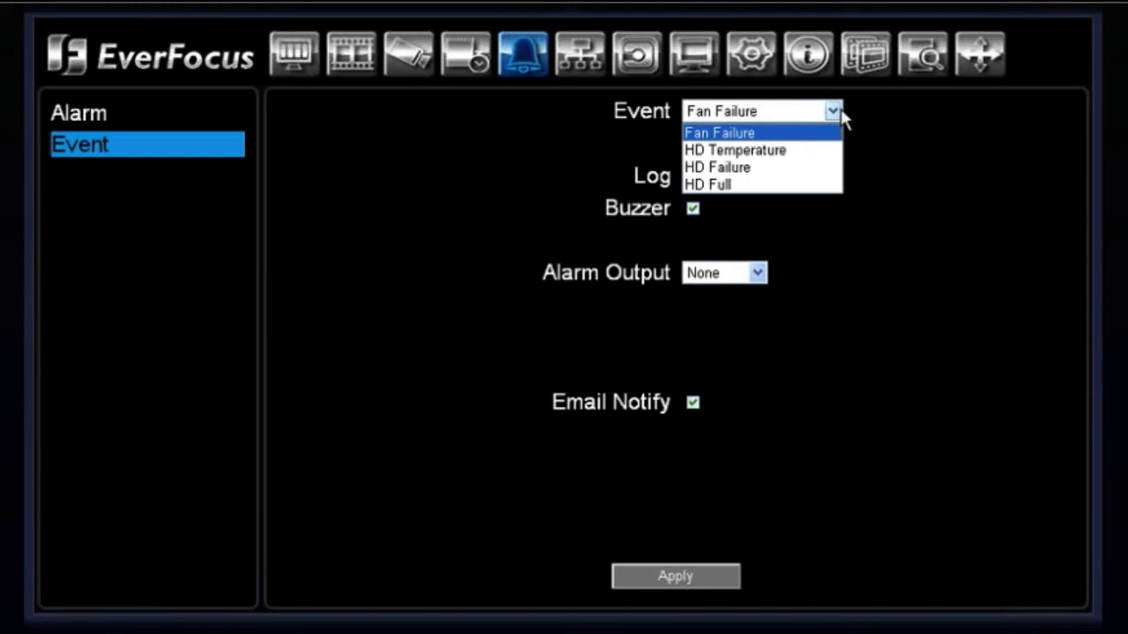
{"action": "left_click", "coordinate": [719, 132]}
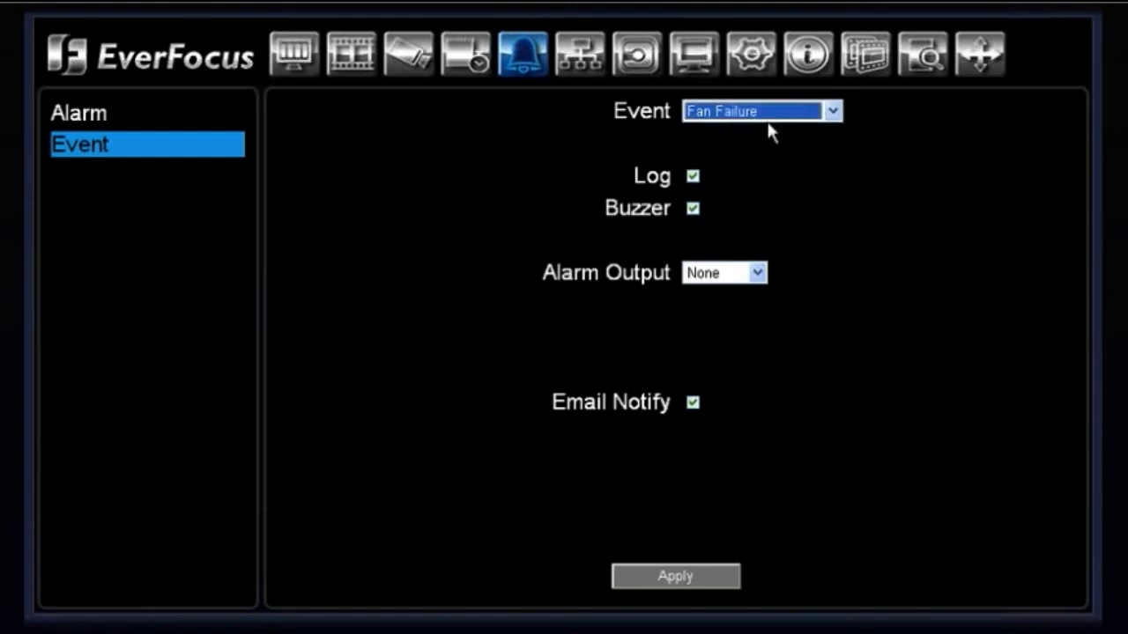
{"action": "mouse_move", "coordinate": [918, 355]}
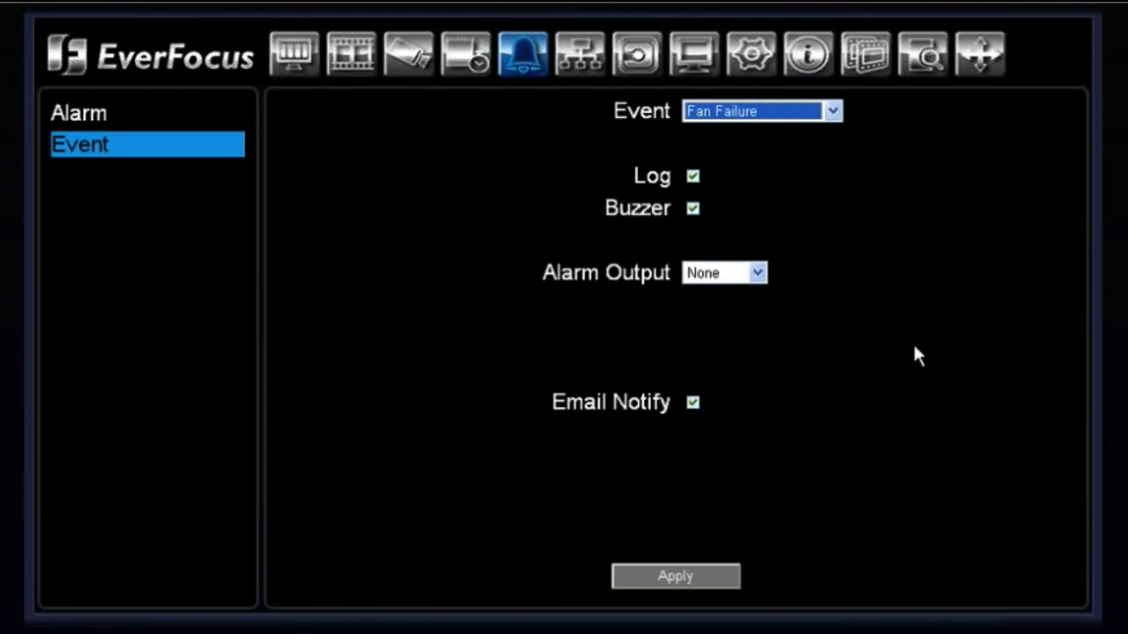
{"action": "mouse_move", "coordinate": [740, 156]}
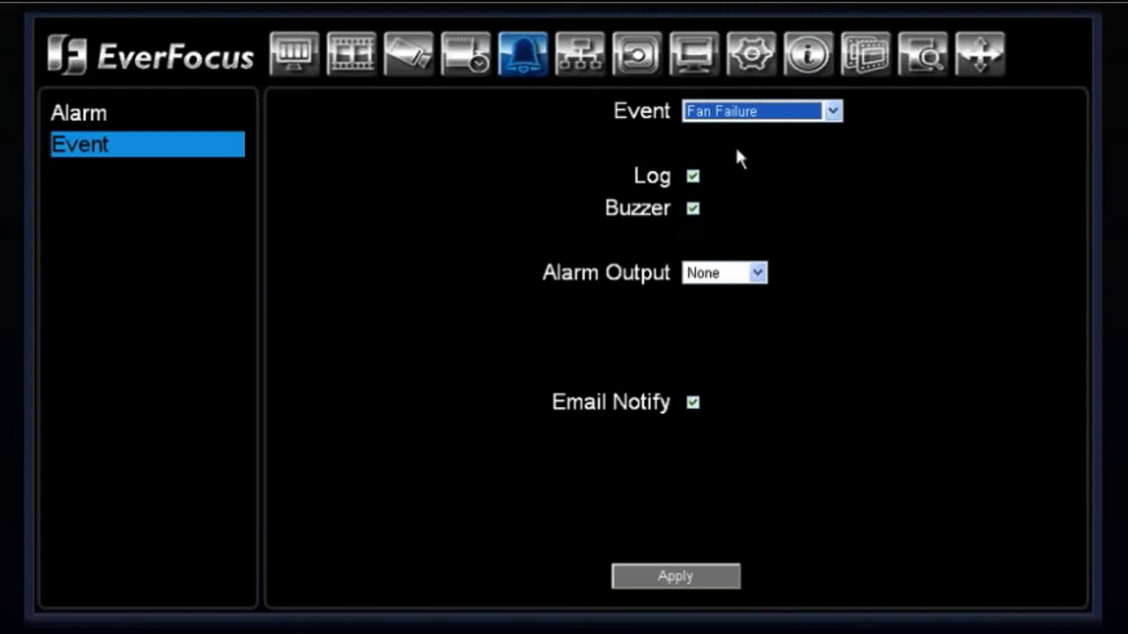
{"action": "mouse_move", "coordinate": [729, 130]}
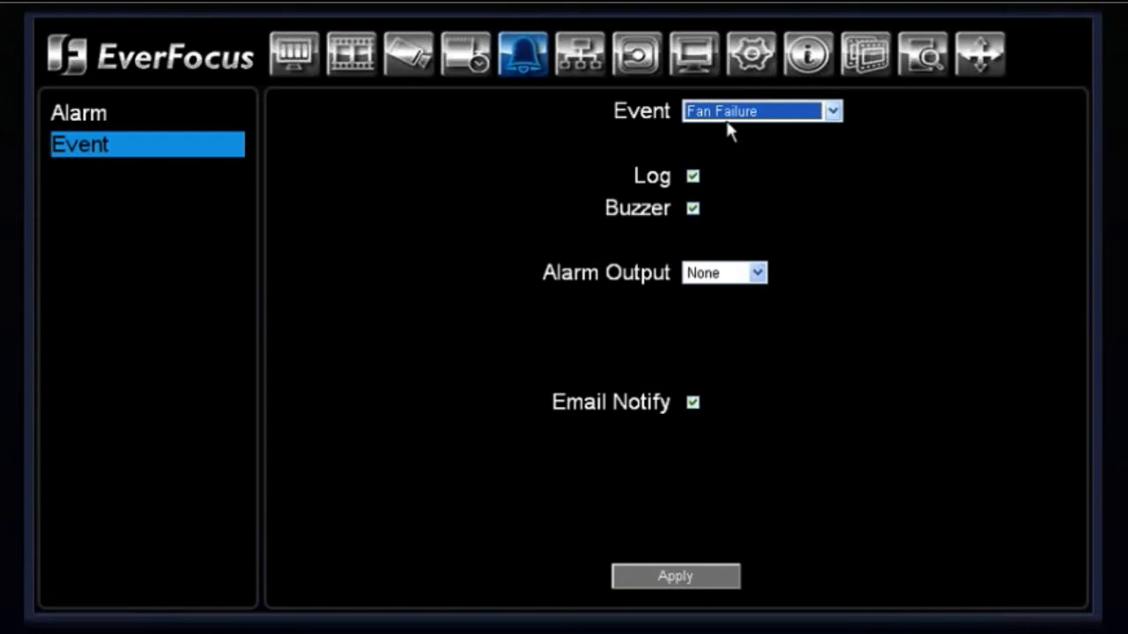
{"action": "mouse_move", "coordinate": [677, 179]}
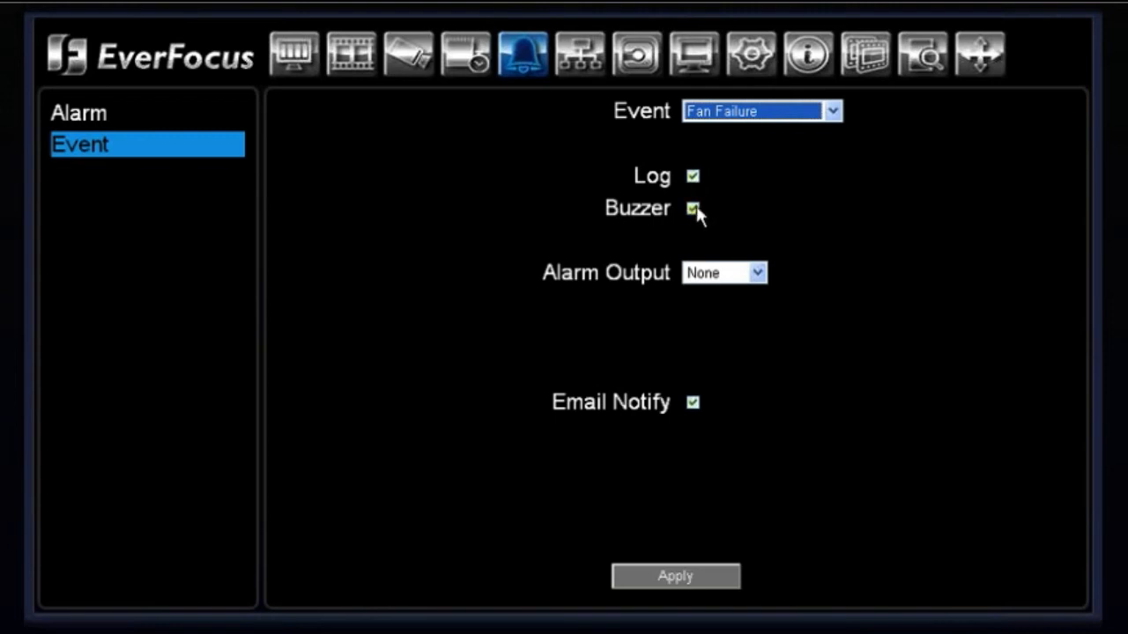
{"action": "left_click", "coordinate": [758, 271]}
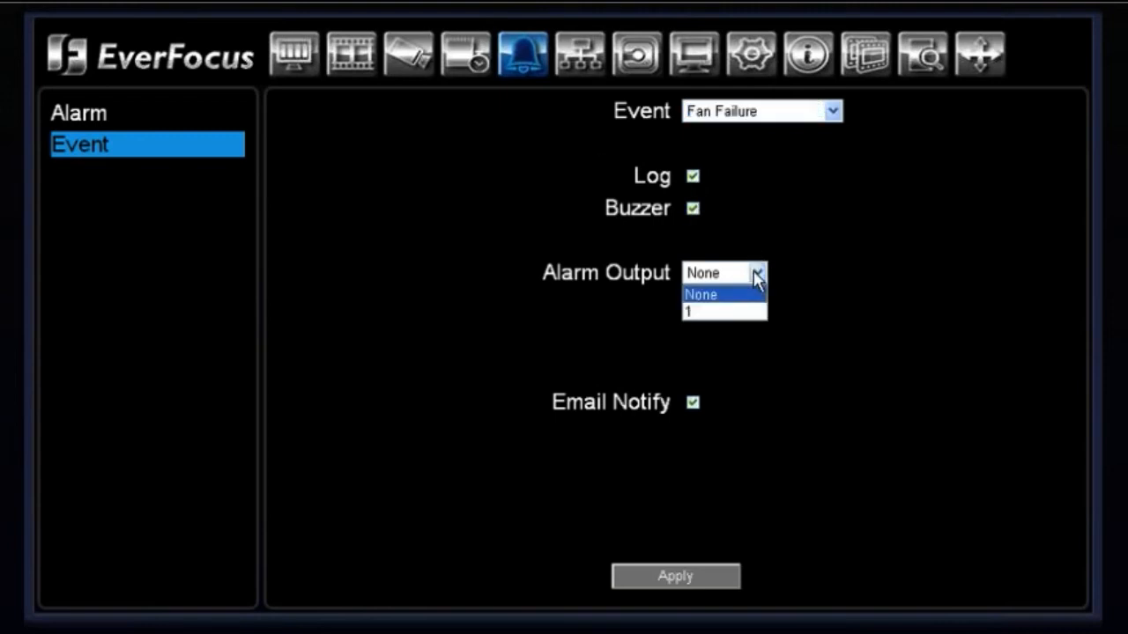
{"action": "left_click", "coordinate": [701, 294]}
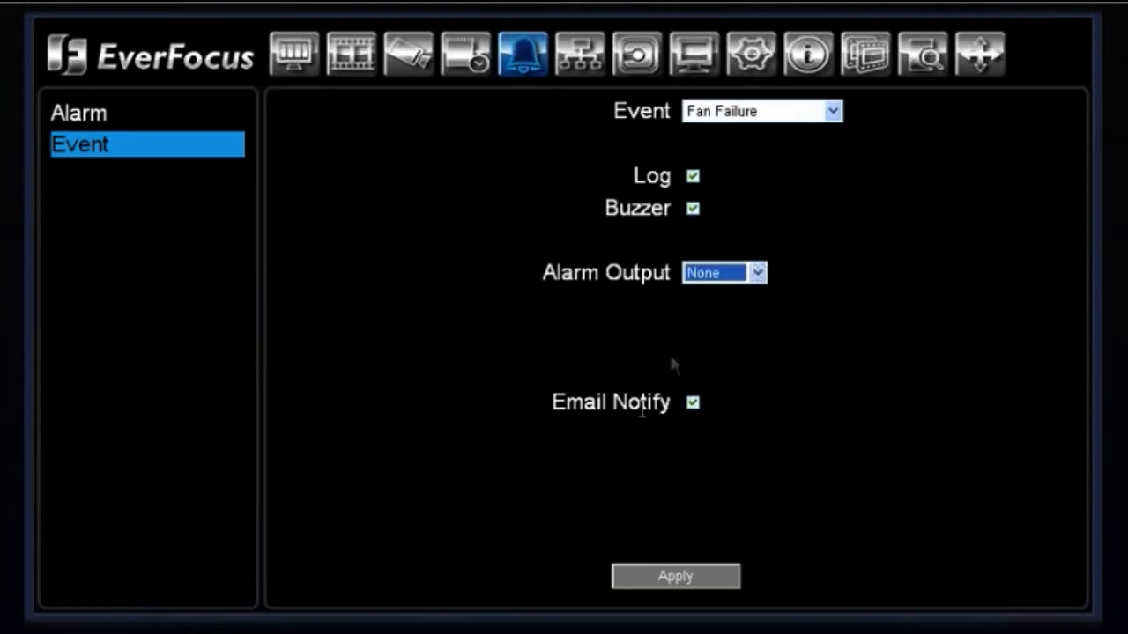
{"action": "mouse_move", "coordinate": [719, 310]}
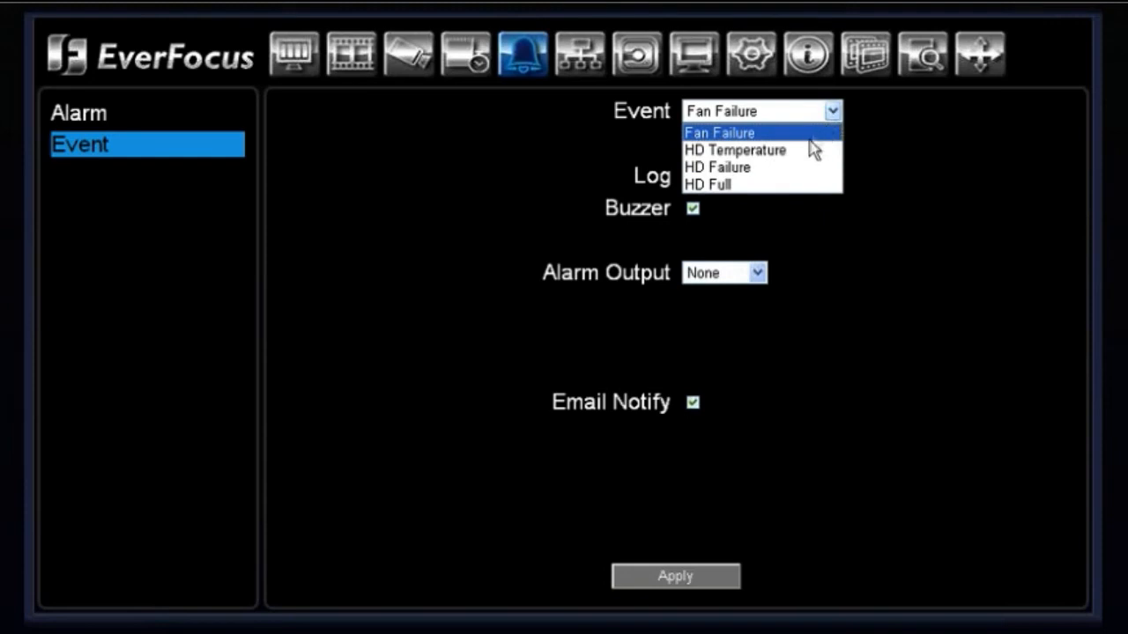
Step: Choose the HD Temperature event and set its warning limit to 60°C / 140°F
{"action": "left_click", "coordinate": [734, 149]}
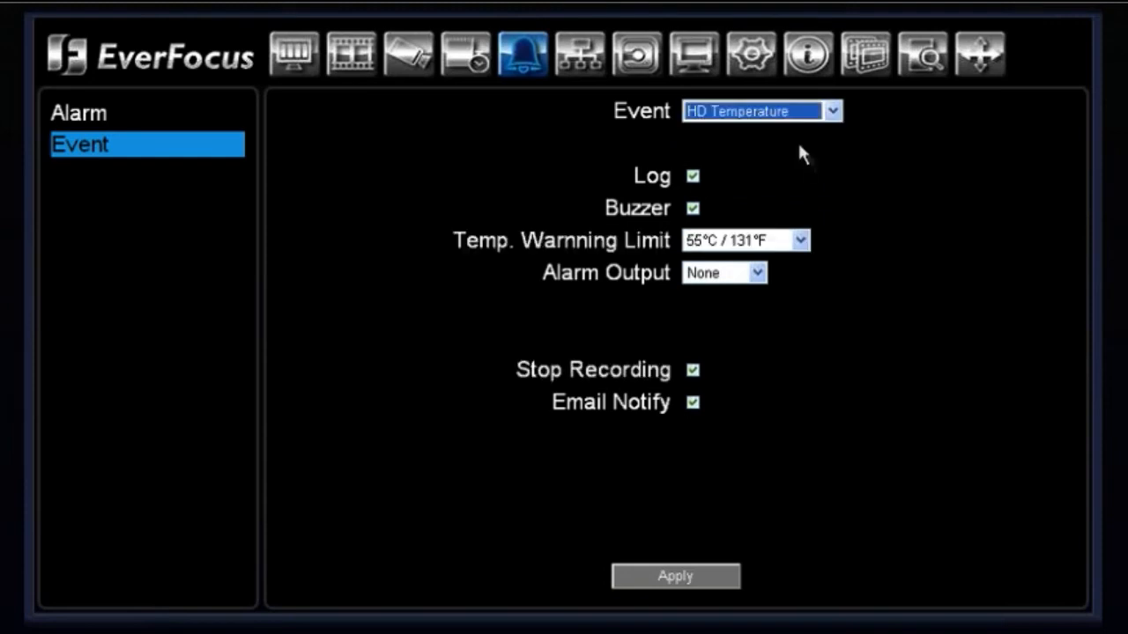
{"action": "mouse_move", "coordinate": [546, 238]}
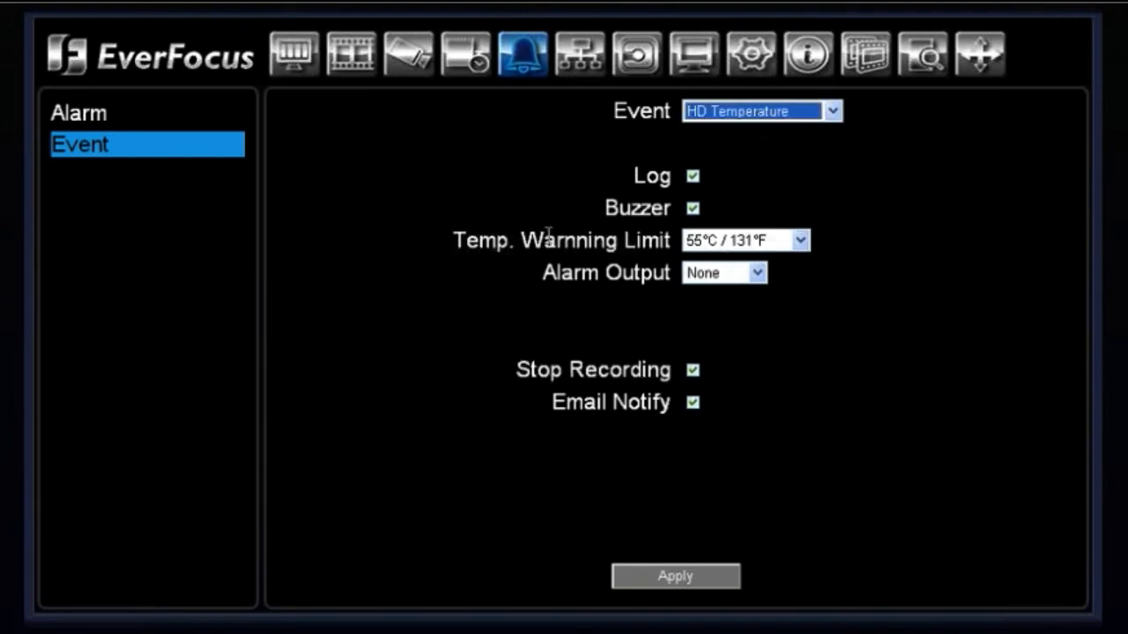
{"action": "left_click", "coordinate": [798, 239]}
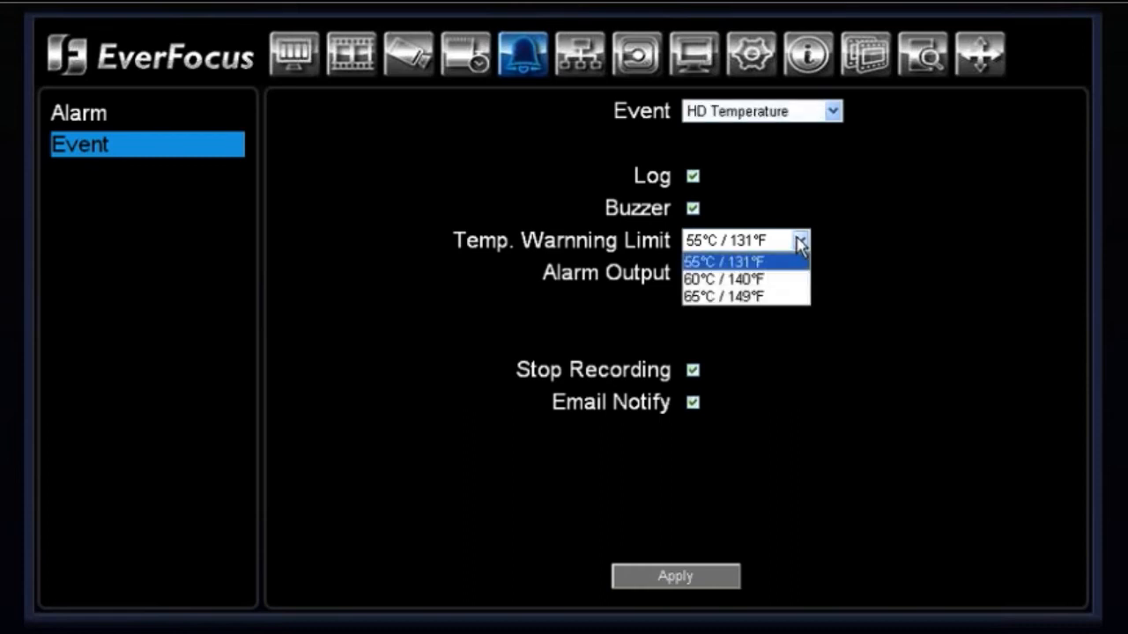
{"action": "mouse_move", "coordinate": [797, 267]}
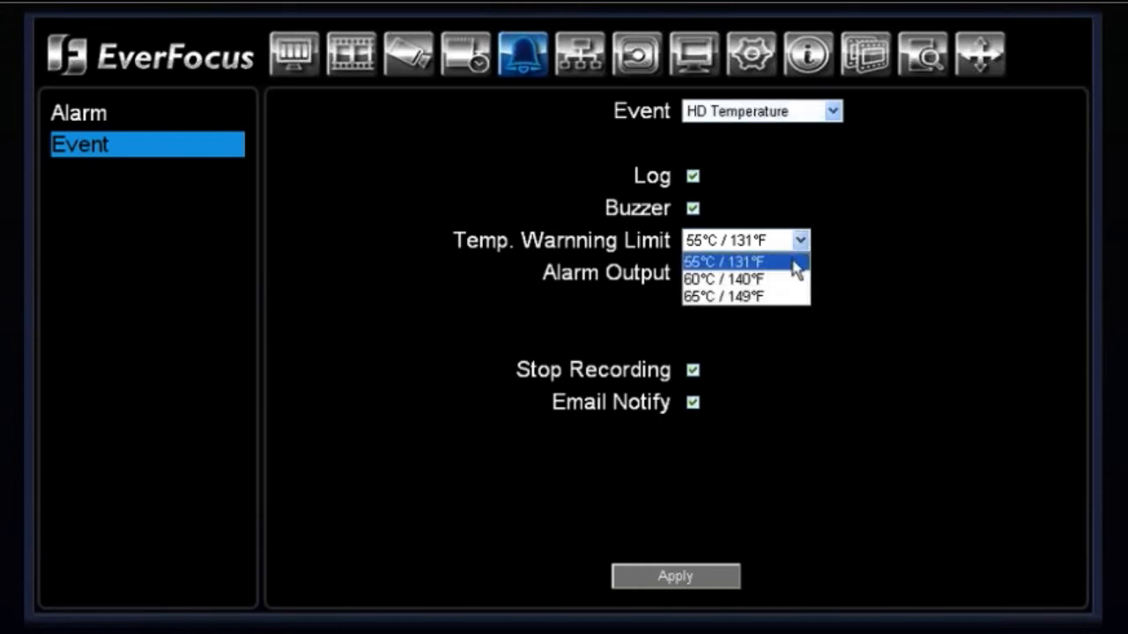
{"action": "mouse_move", "coordinate": [775, 298]}
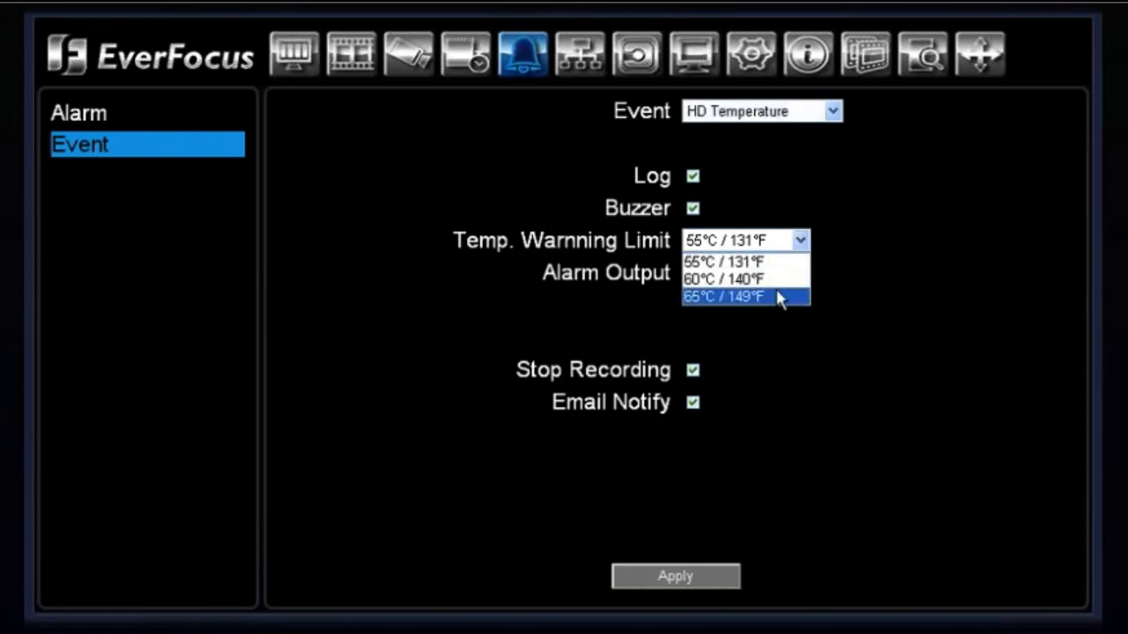
{"action": "left_click", "coordinate": [723, 279]}
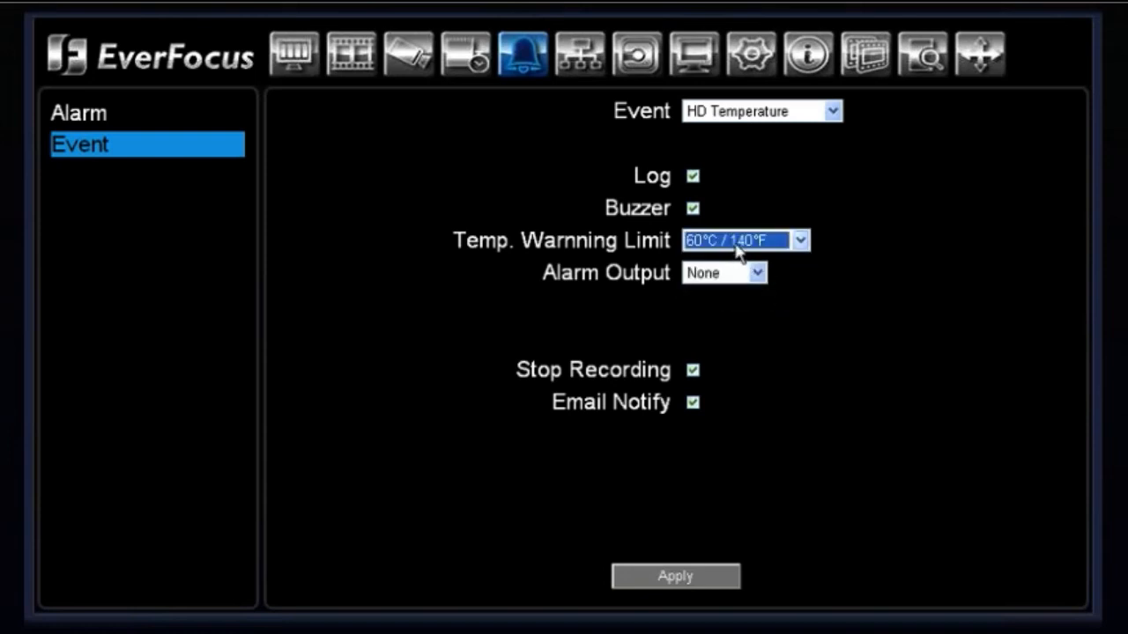
{"action": "mouse_move", "coordinate": [759, 257]}
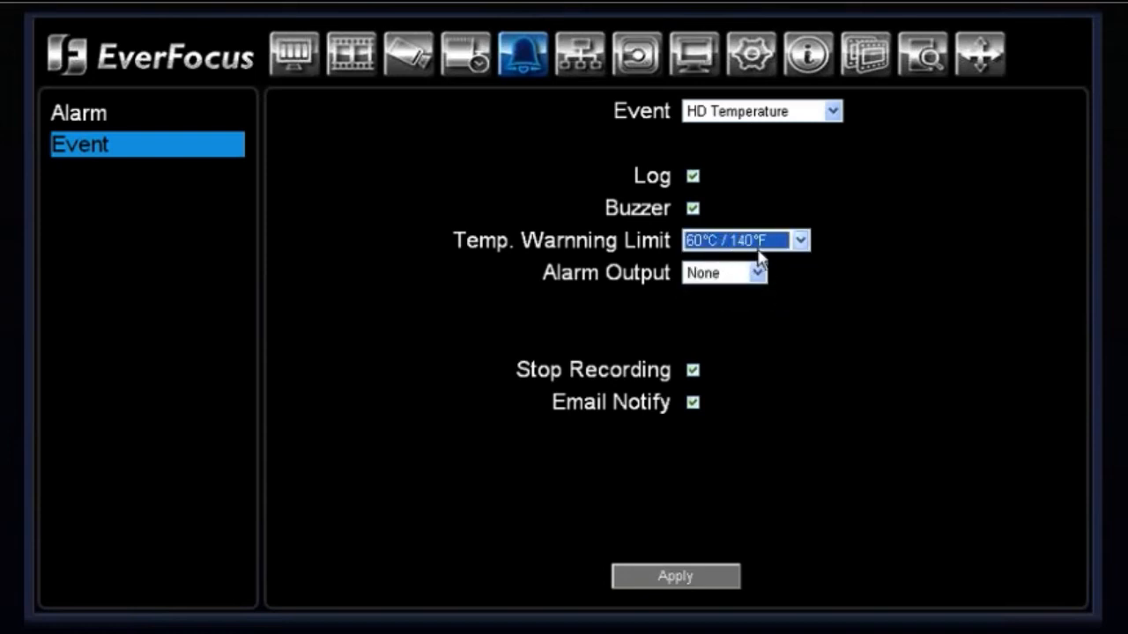
{"action": "mouse_move", "coordinate": [768, 250]}
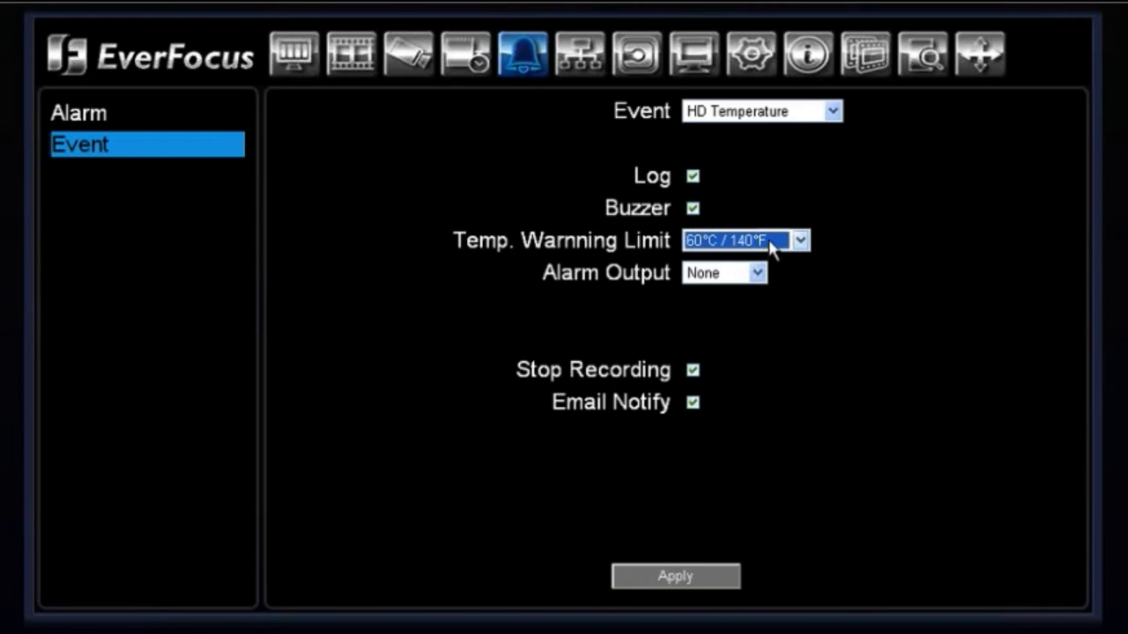
{"action": "mouse_move", "coordinate": [696, 191]}
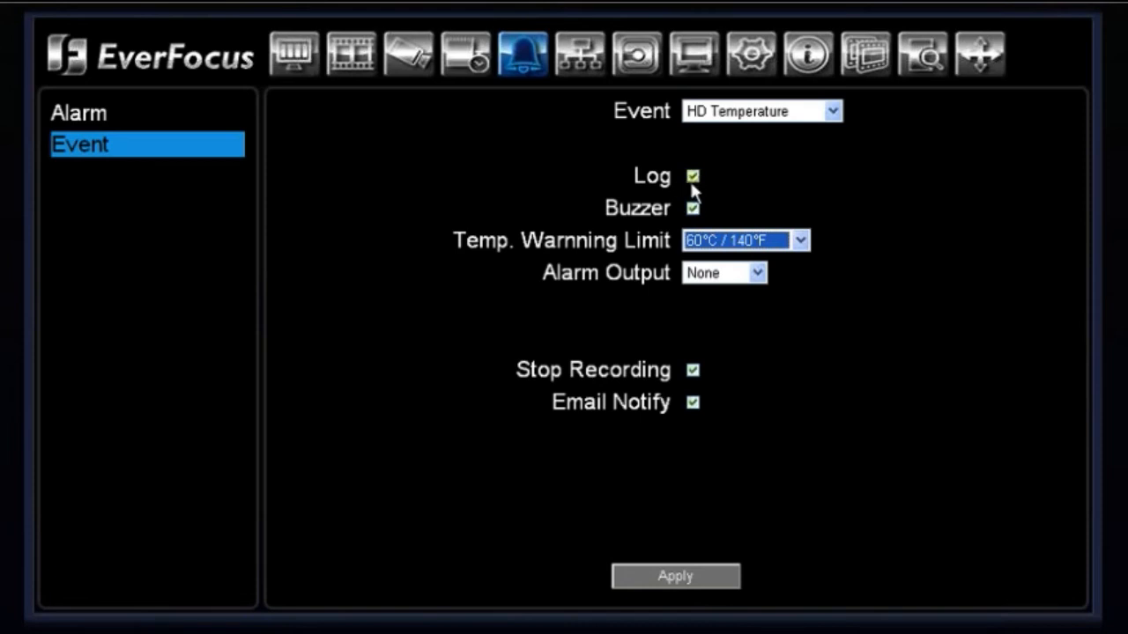
{"action": "mouse_move", "coordinate": [694, 213]}
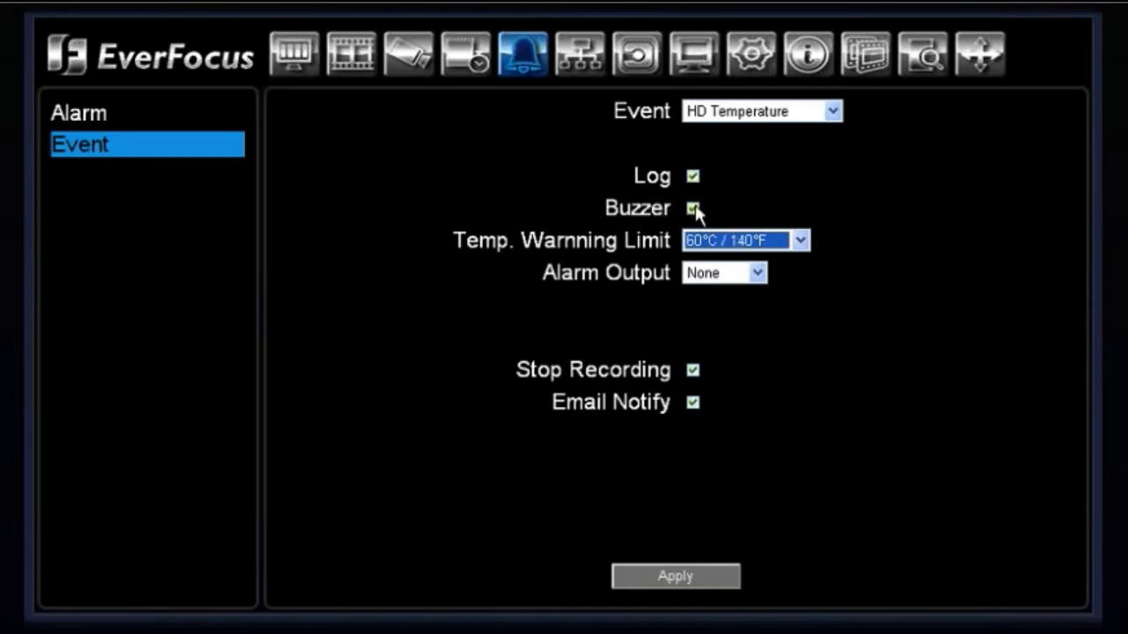
{"action": "mouse_move", "coordinate": [719, 218]}
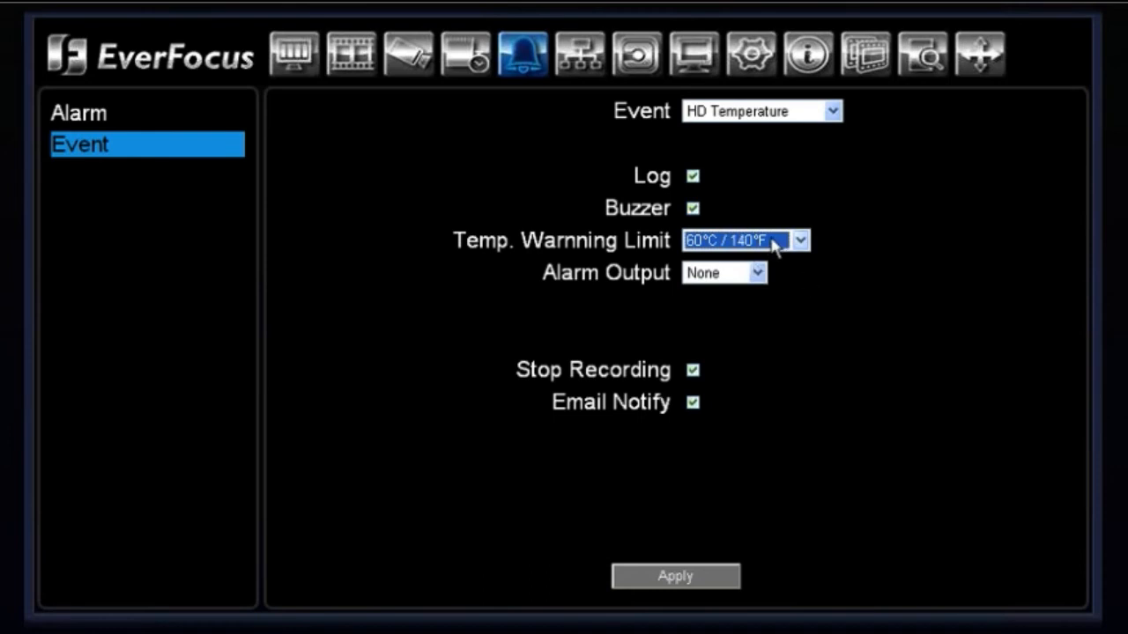
{"action": "mouse_move", "coordinate": [676, 284]}
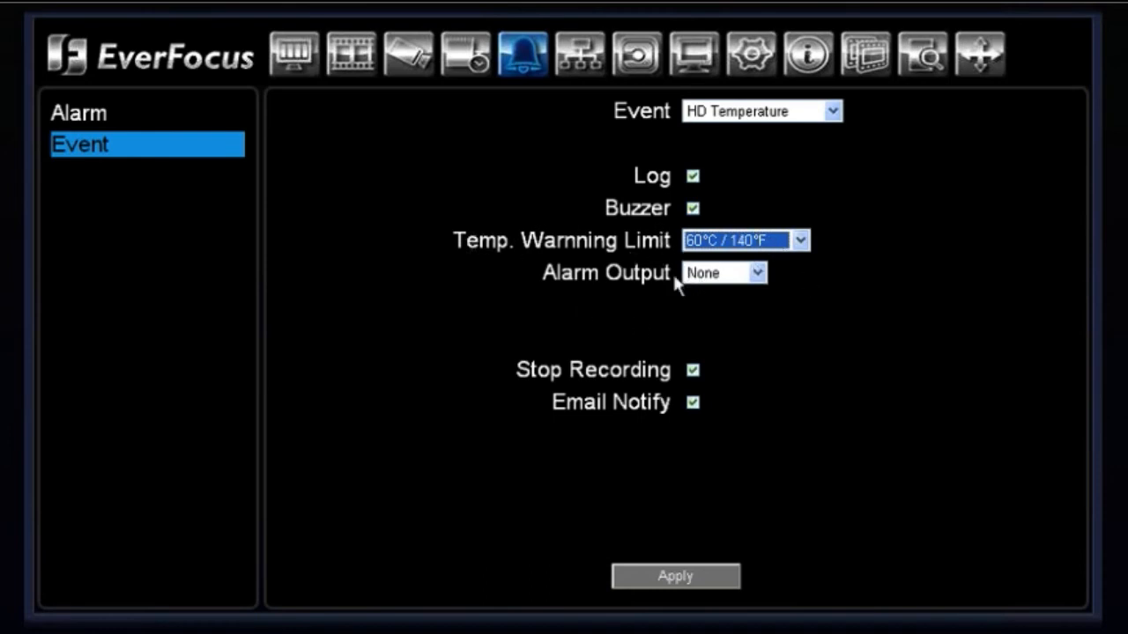
{"action": "mouse_move", "coordinate": [668, 394]}
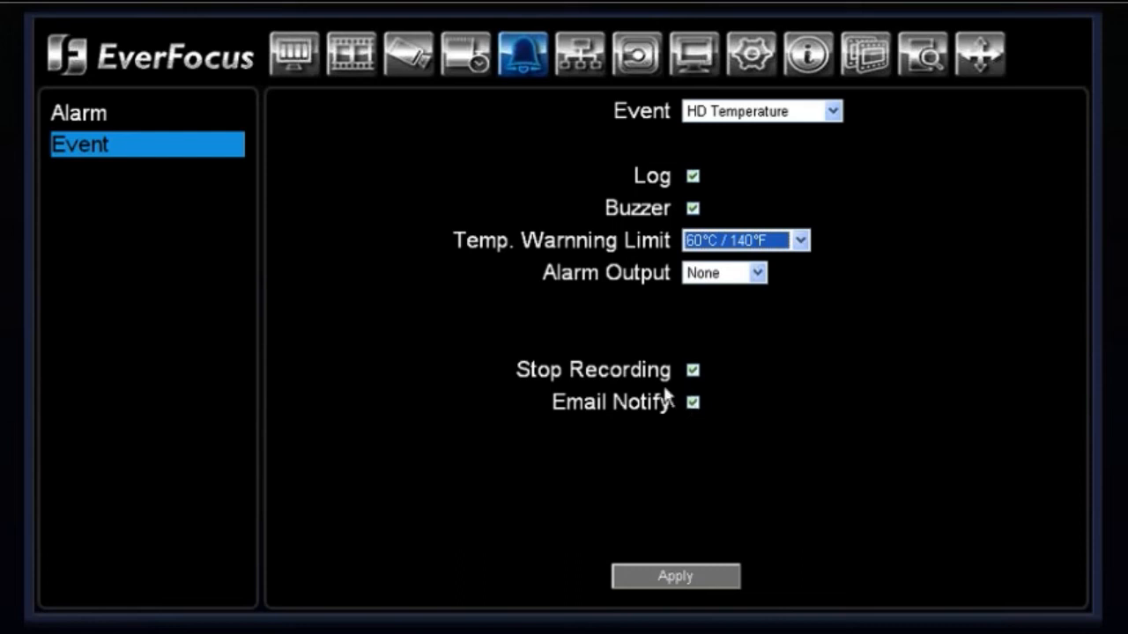
{"action": "mouse_move", "coordinate": [692, 370]}
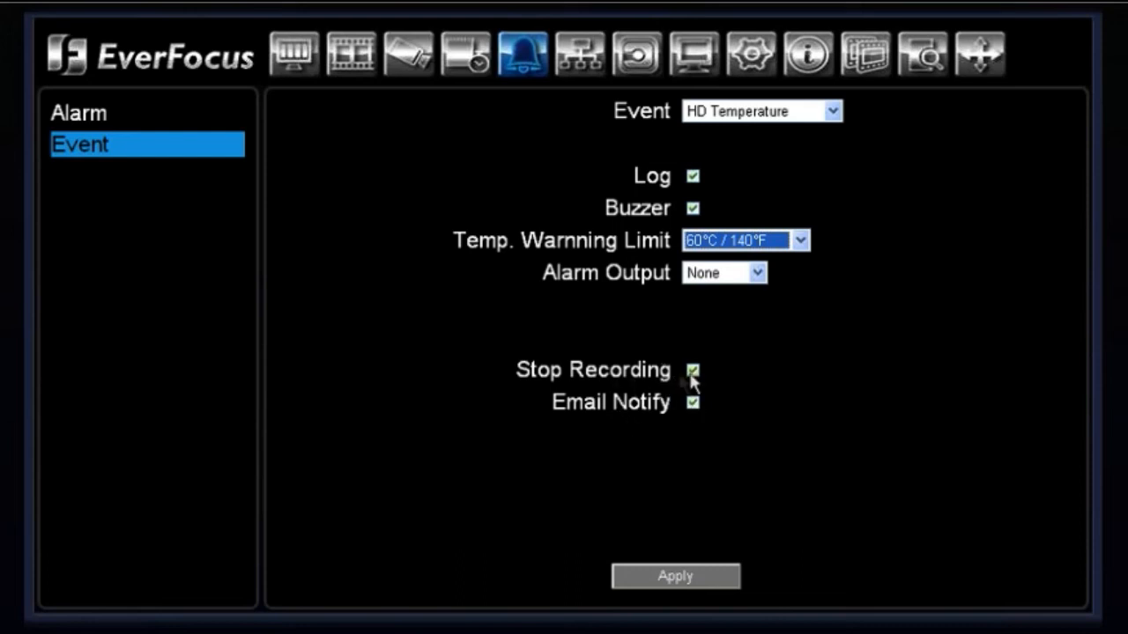
{"action": "mouse_move", "coordinate": [606, 370]}
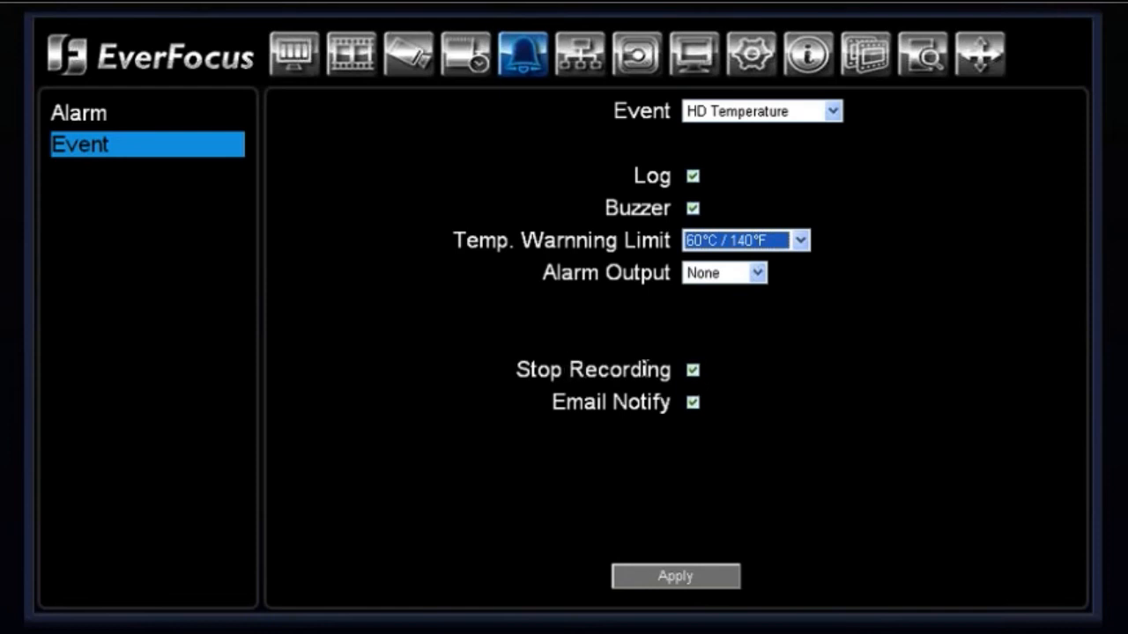
{"action": "mouse_move", "coordinate": [703, 321]}
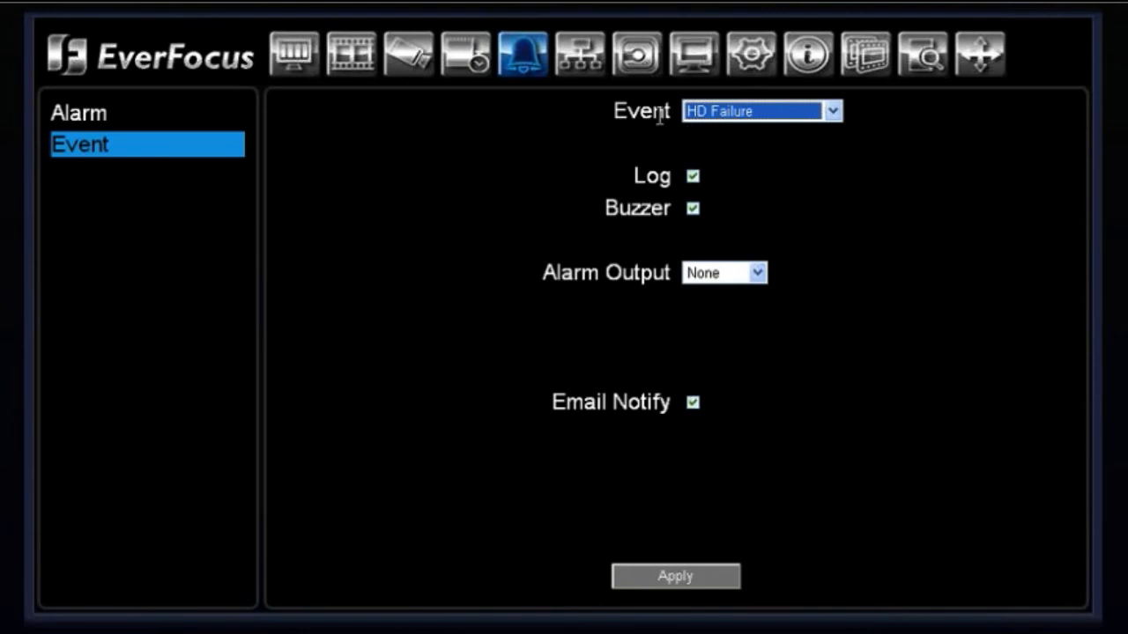
{"action": "mouse_move", "coordinate": [705, 192]}
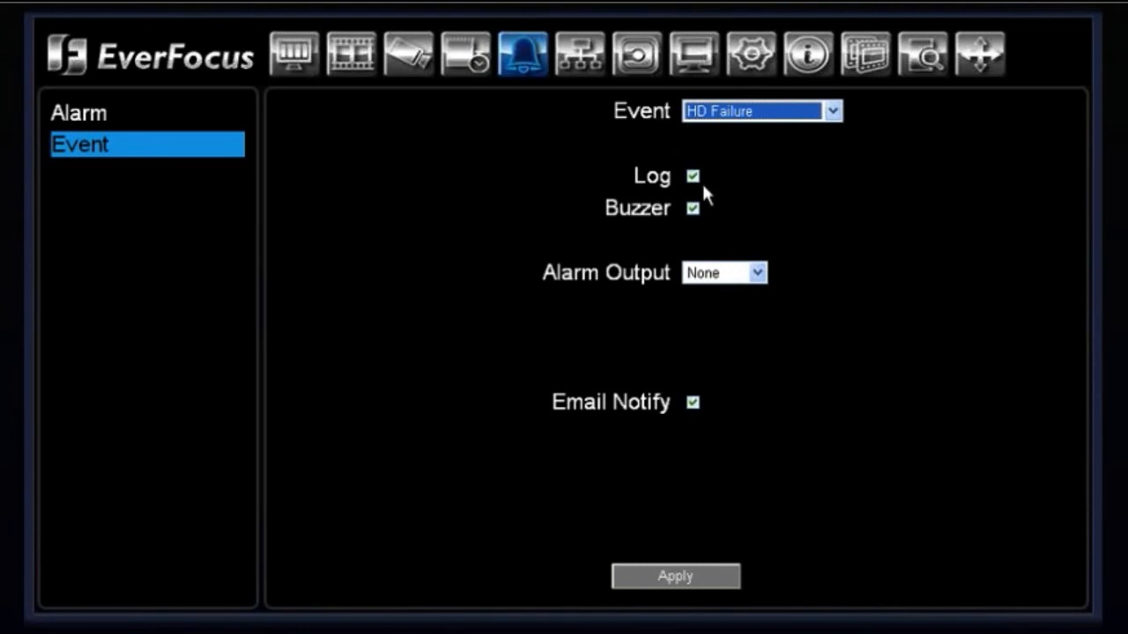
{"action": "mouse_move", "coordinate": [697, 231]}
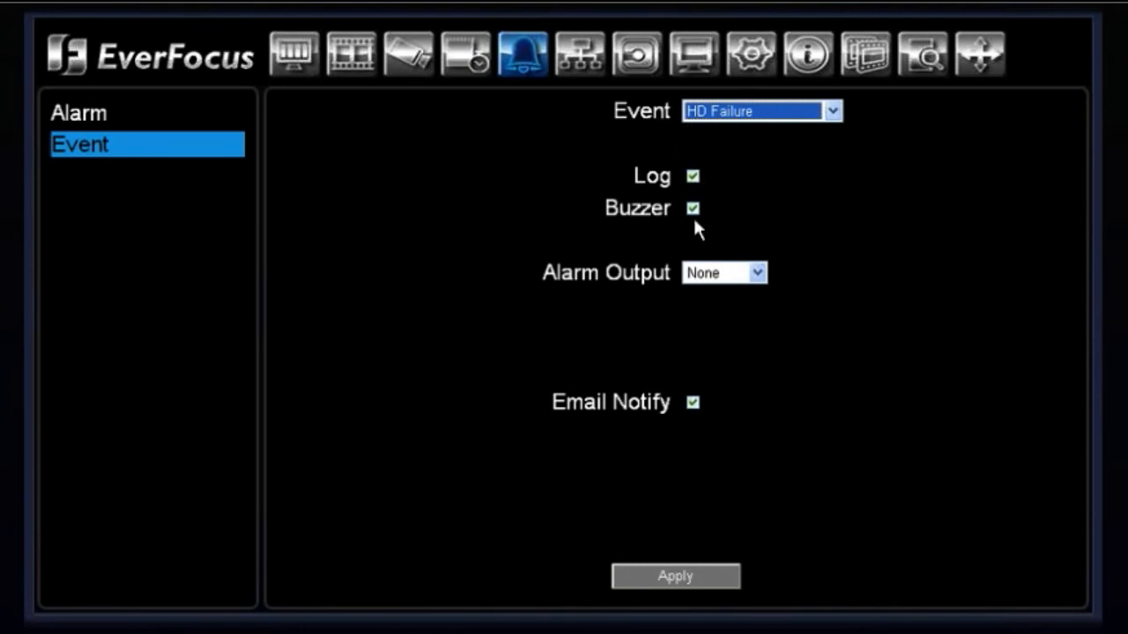
{"action": "mouse_move", "coordinate": [757, 273]}
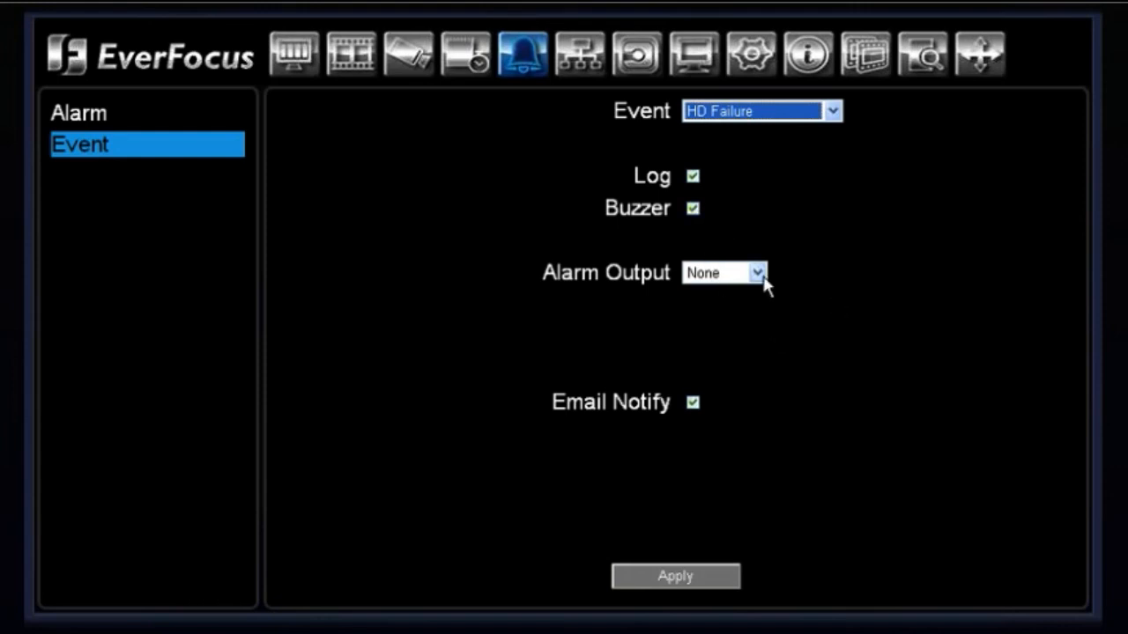
{"action": "mouse_move", "coordinate": [641, 389]}
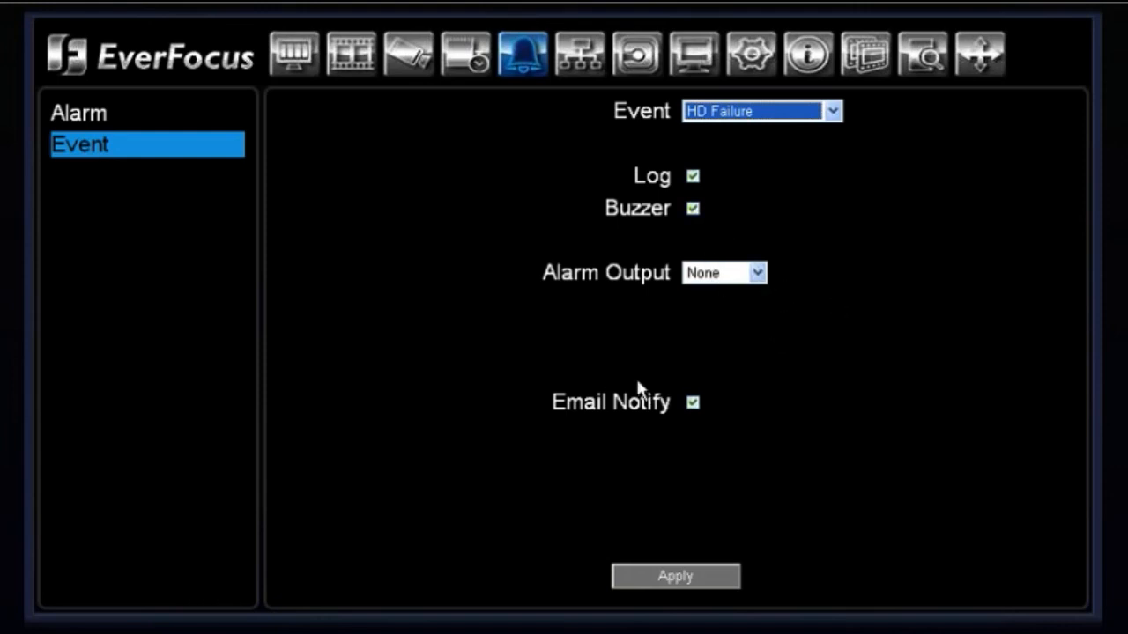
{"action": "mouse_move", "coordinate": [867, 365]}
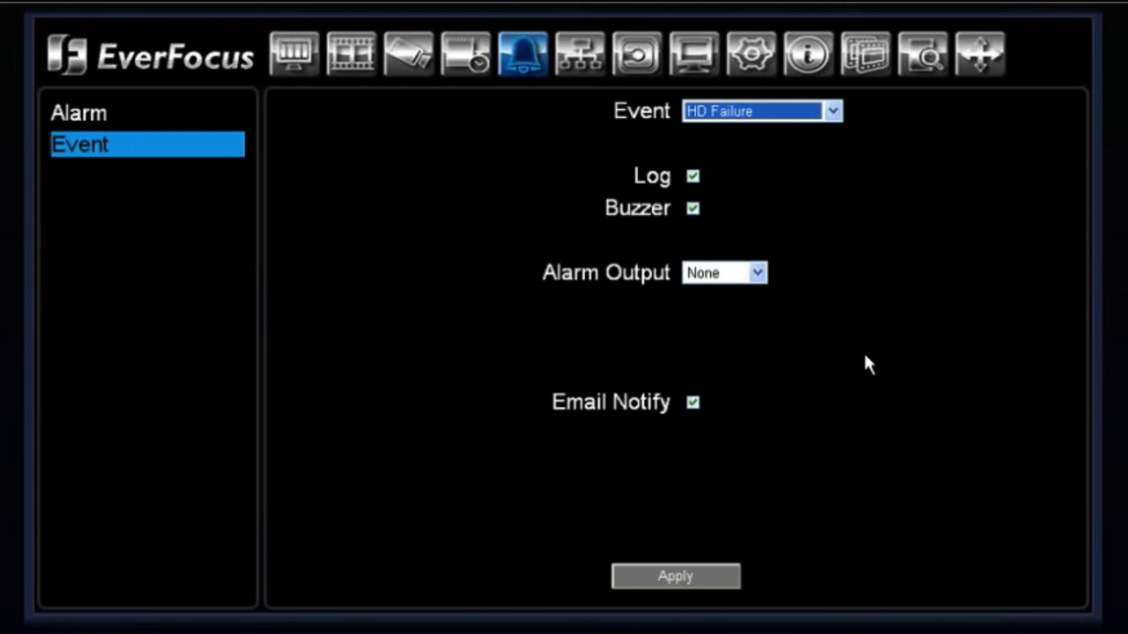
Step: Select HD Failure in the Event list to show its Log, Buzzer, Alarm Output and Email options
{"action": "left_click", "coordinate": [761, 110]}
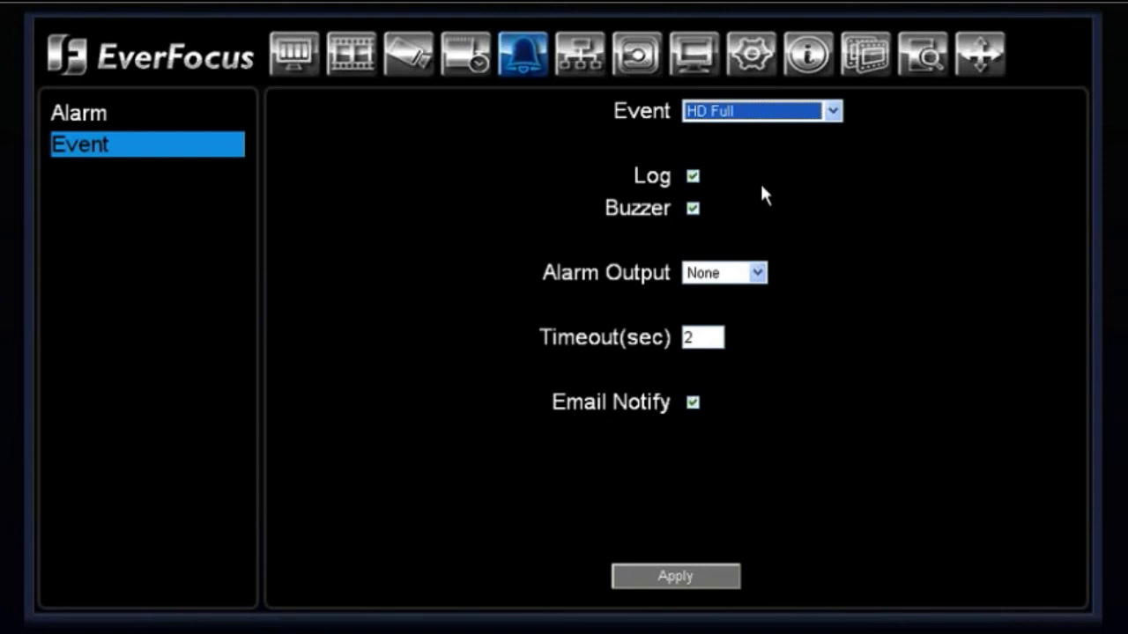
{"action": "mouse_move", "coordinate": [771, 159]}
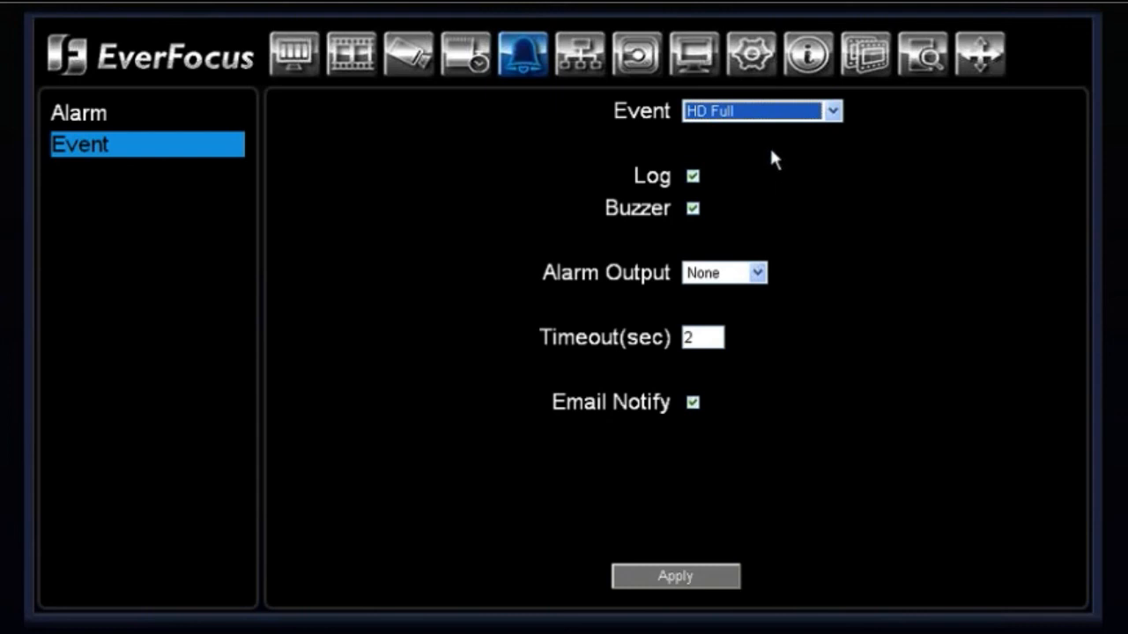
{"action": "mouse_move", "coordinate": [786, 177]}
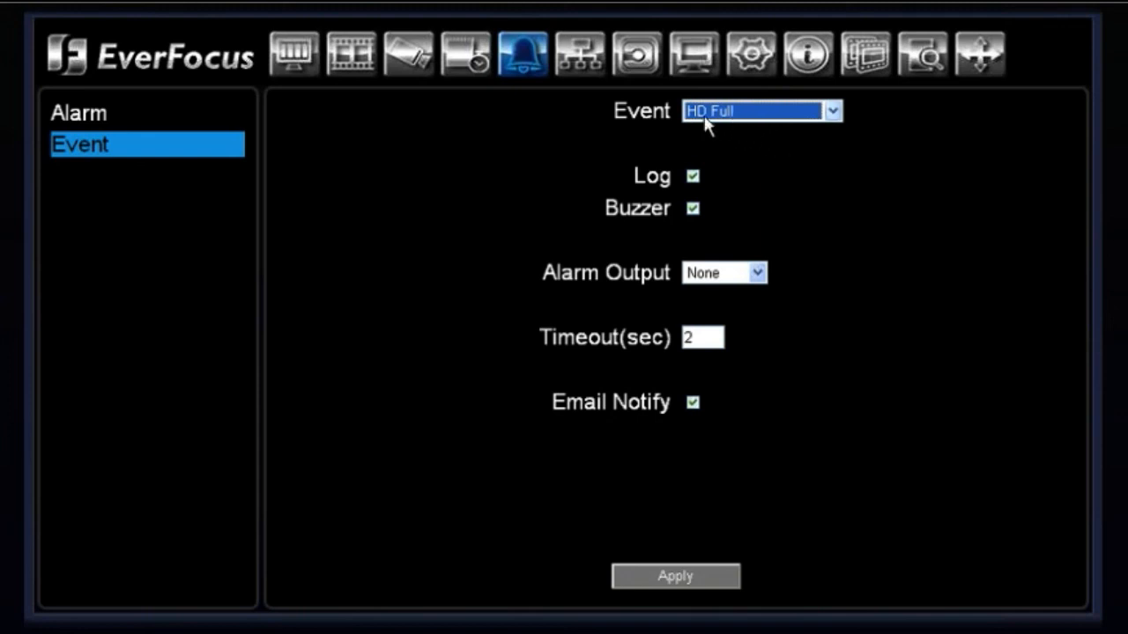
{"action": "mouse_move", "coordinate": [709, 162]}
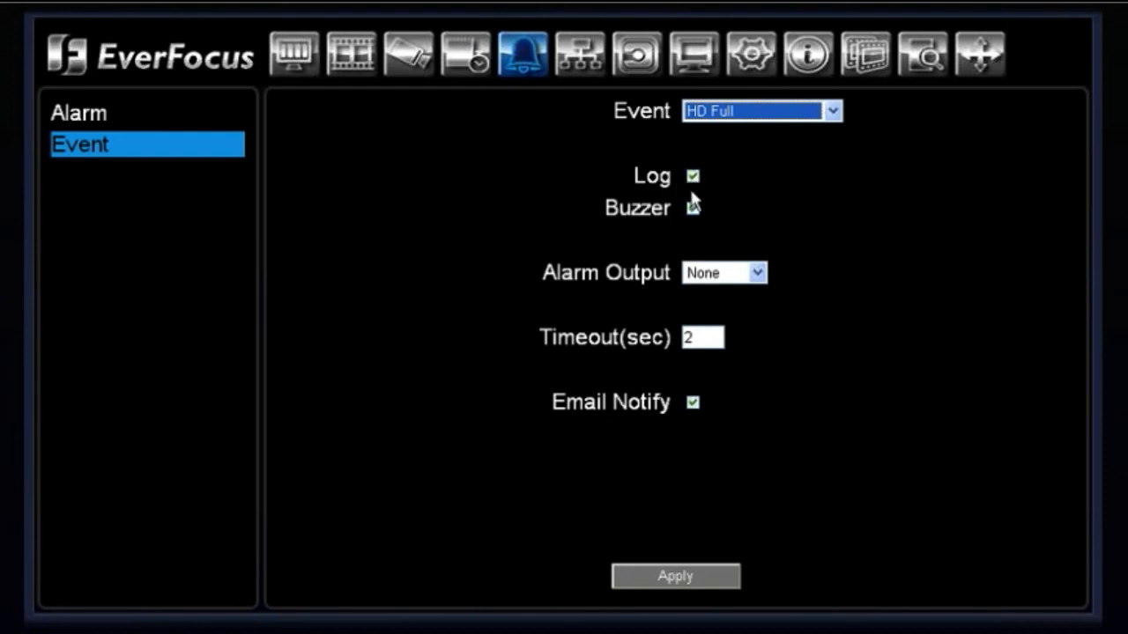
Step: Show the HD Full event settings with Log and Buzzer on and a 2-second timeout
{"action": "left_click", "coordinate": [692, 208]}
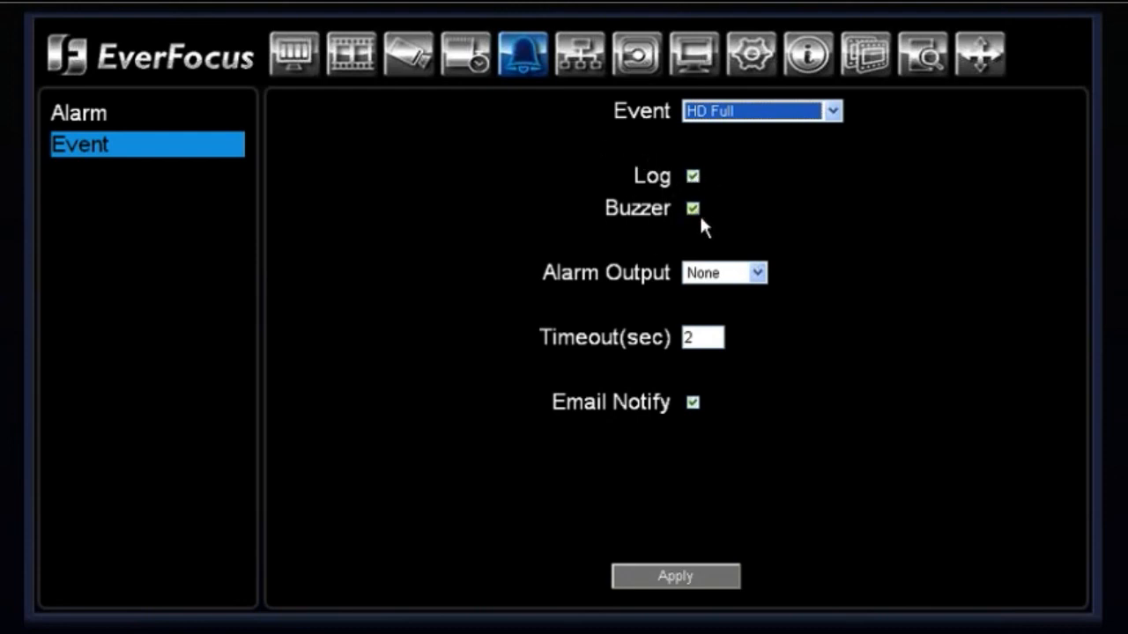
{"action": "mouse_move", "coordinate": [709, 229]}
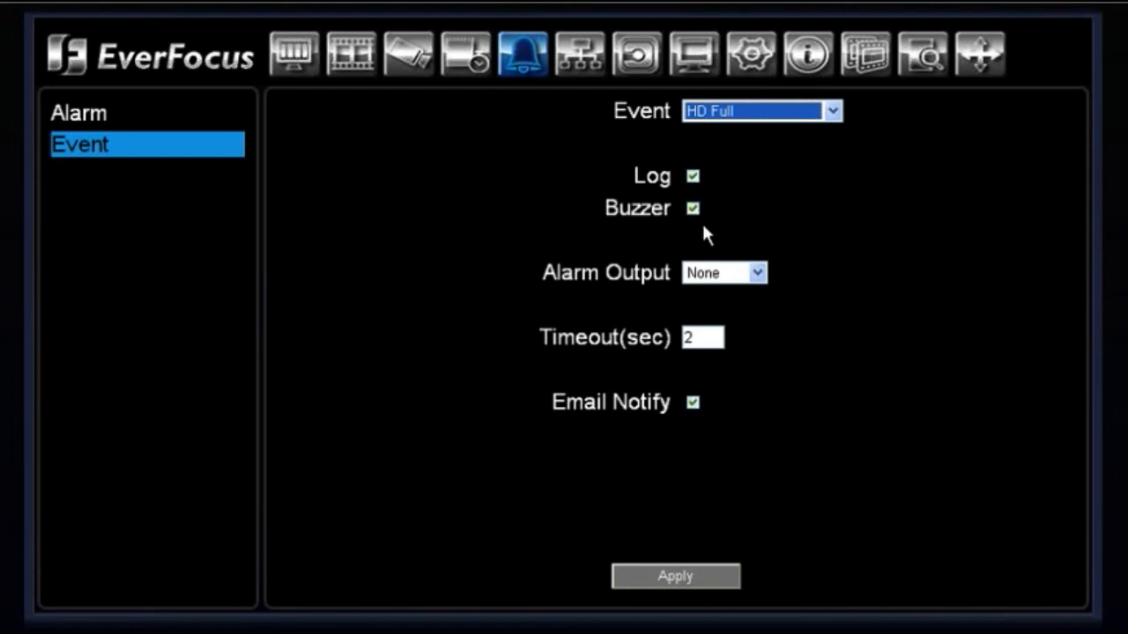
{"action": "mouse_move", "coordinate": [652, 148]}
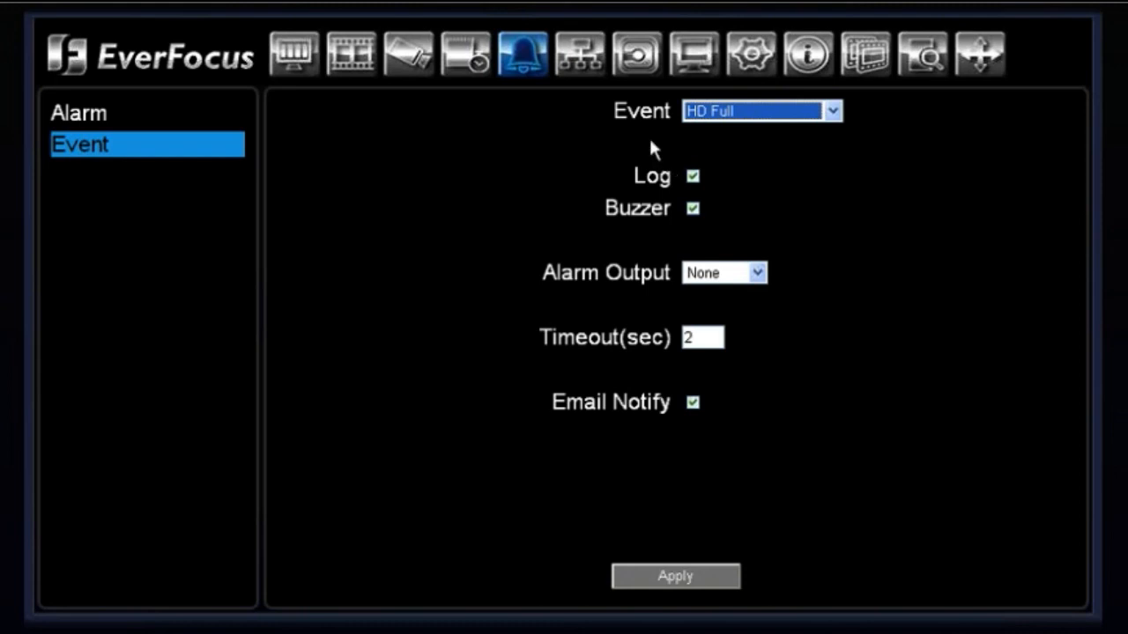
{"action": "mouse_move", "coordinate": [449, 420]}
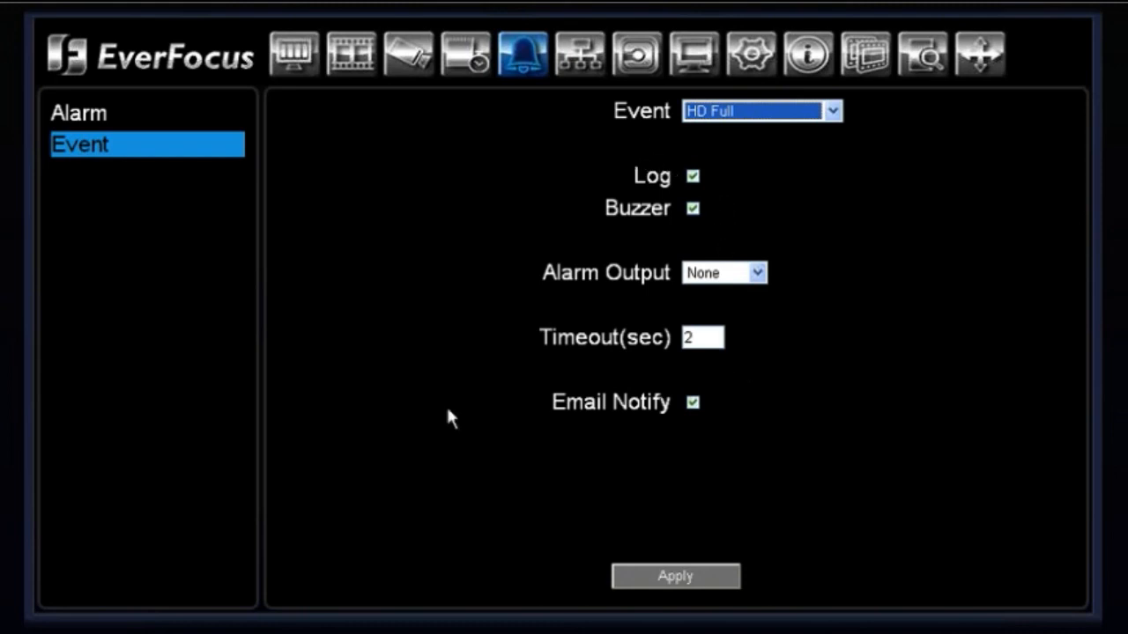
{"action": "mouse_move", "coordinate": [558, 325]}
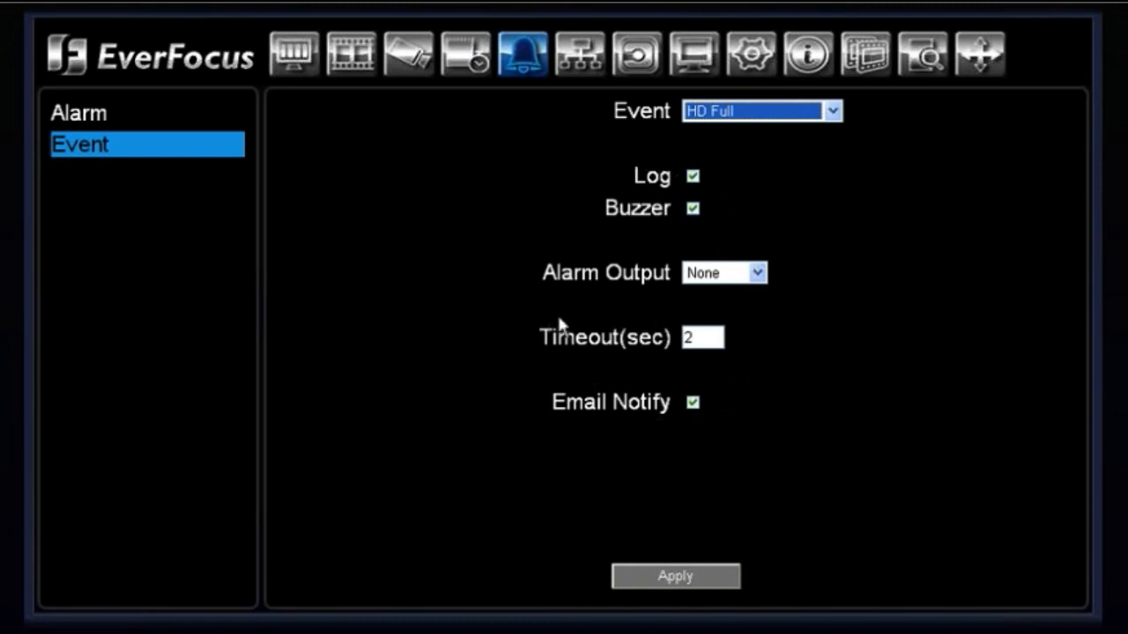